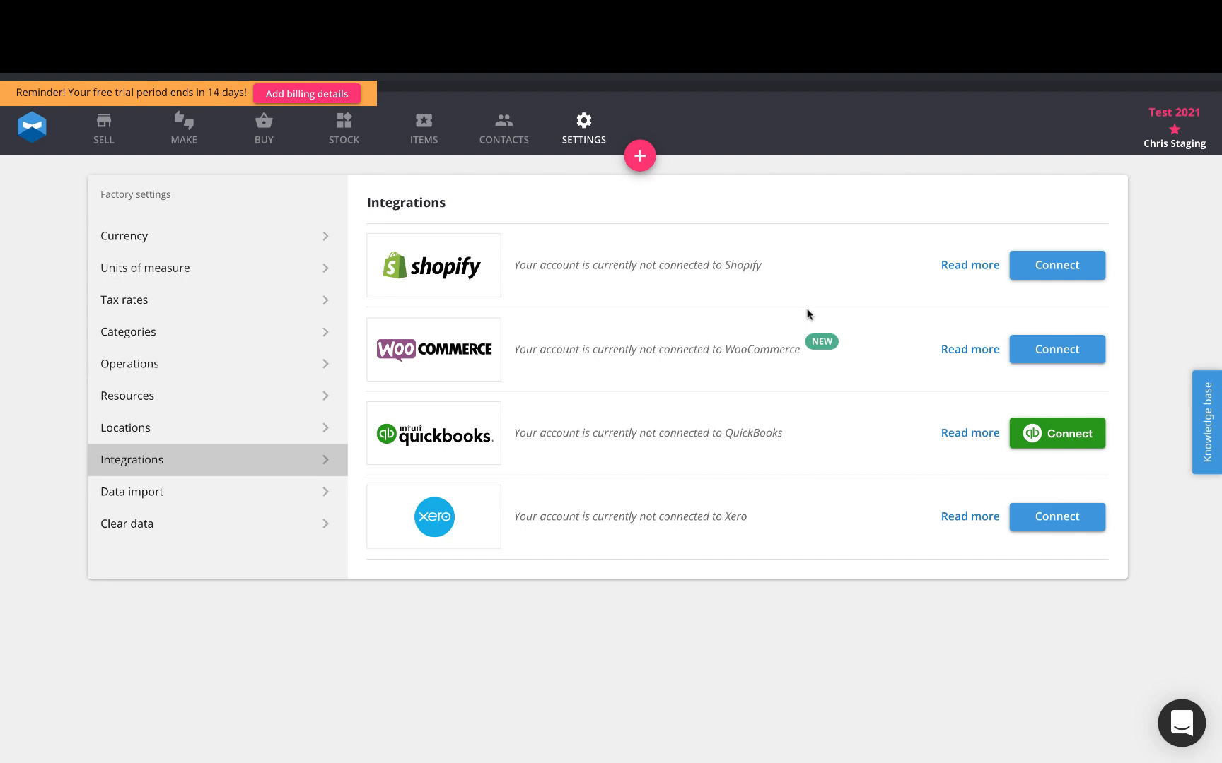
mouse_move(738, 186)
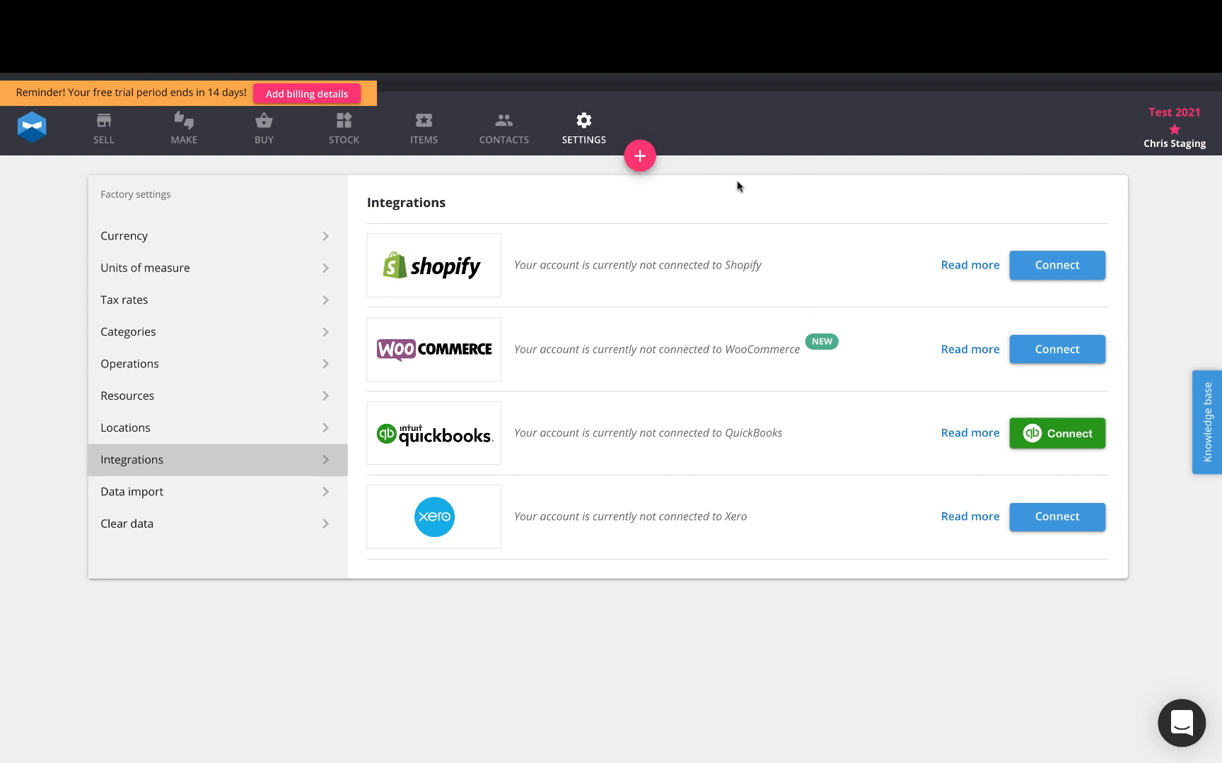
mouse_move(120, 471)
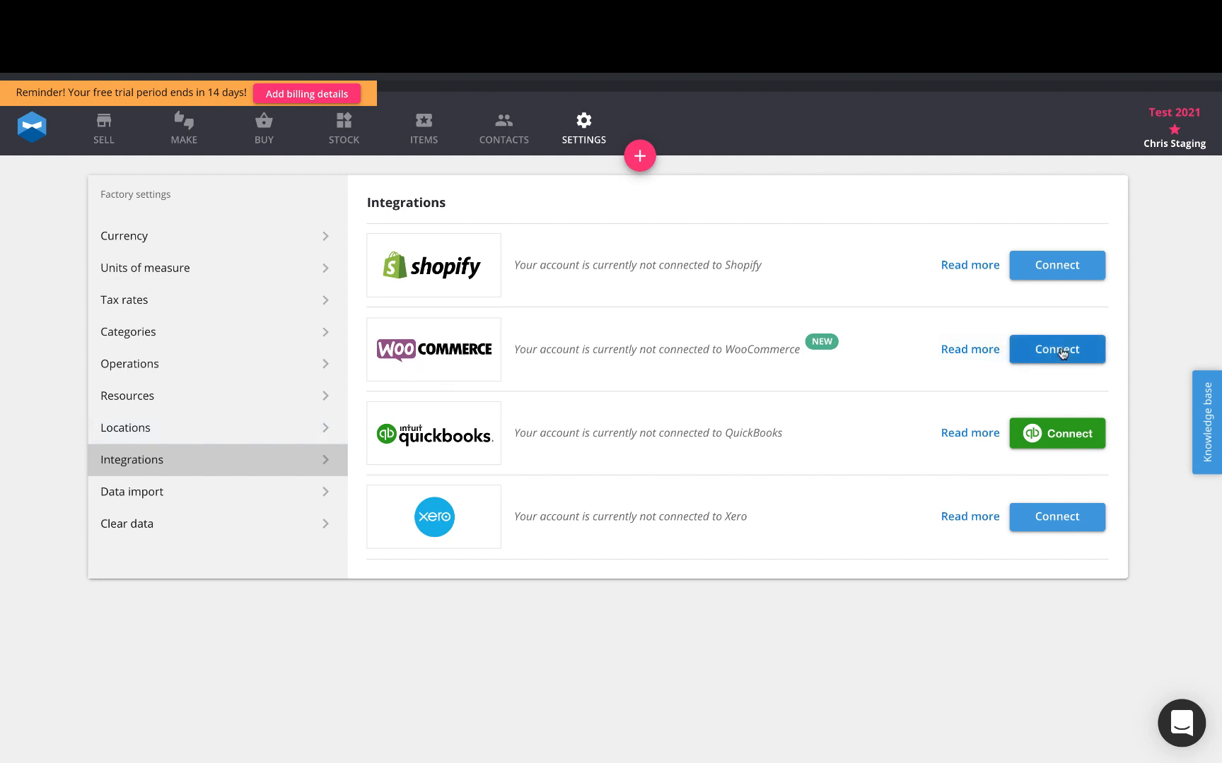
click(1056, 349)
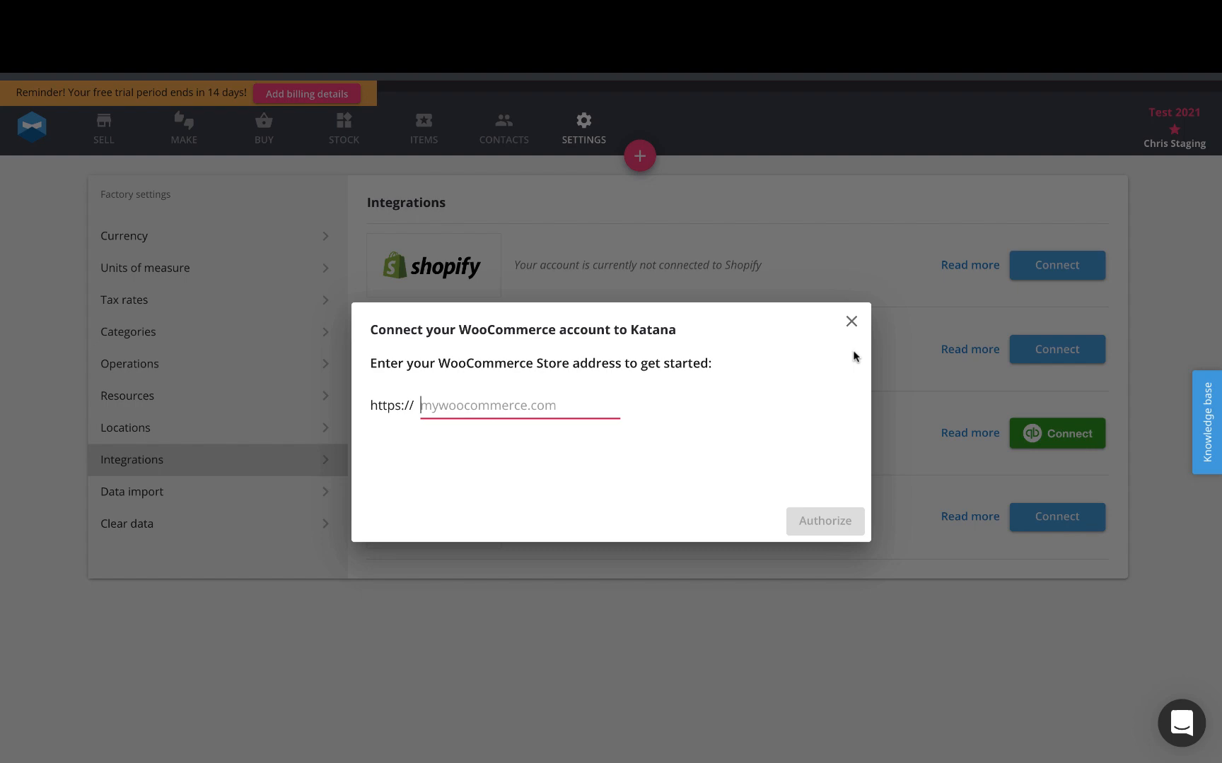
text(https://katana-demo.mystagingwebsite.com)
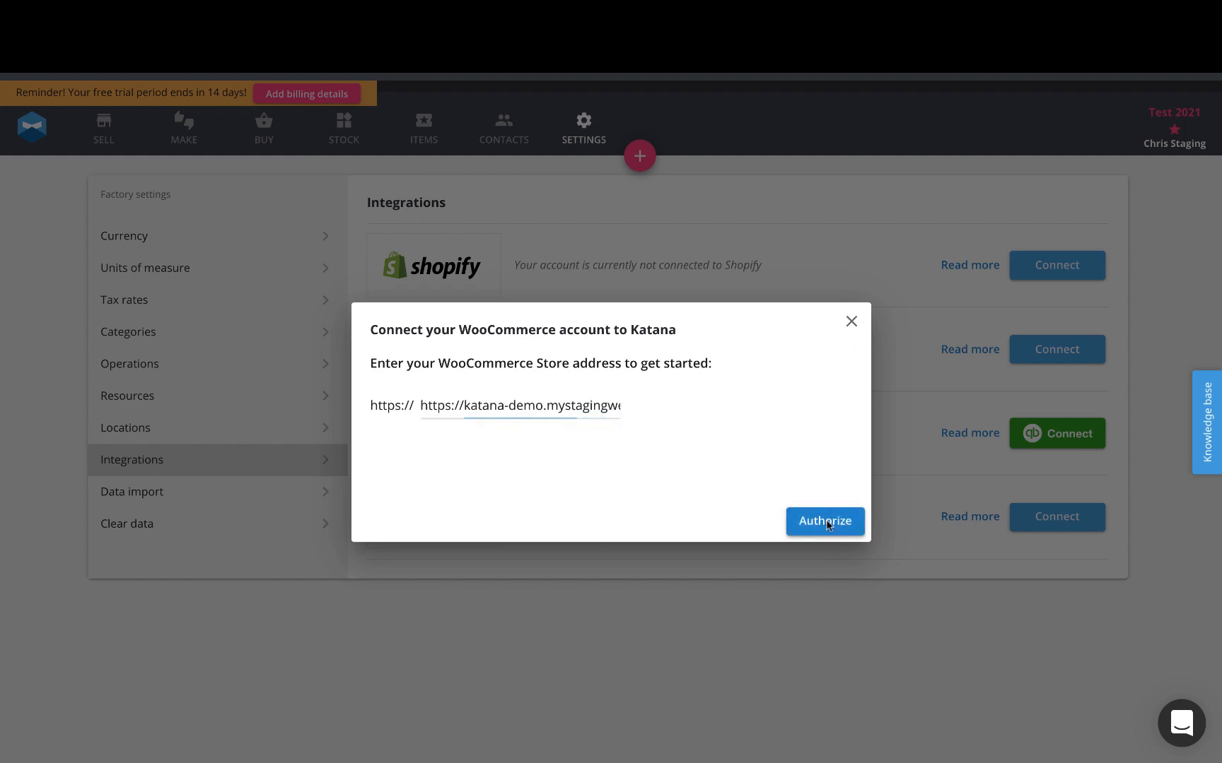
click(823, 521)
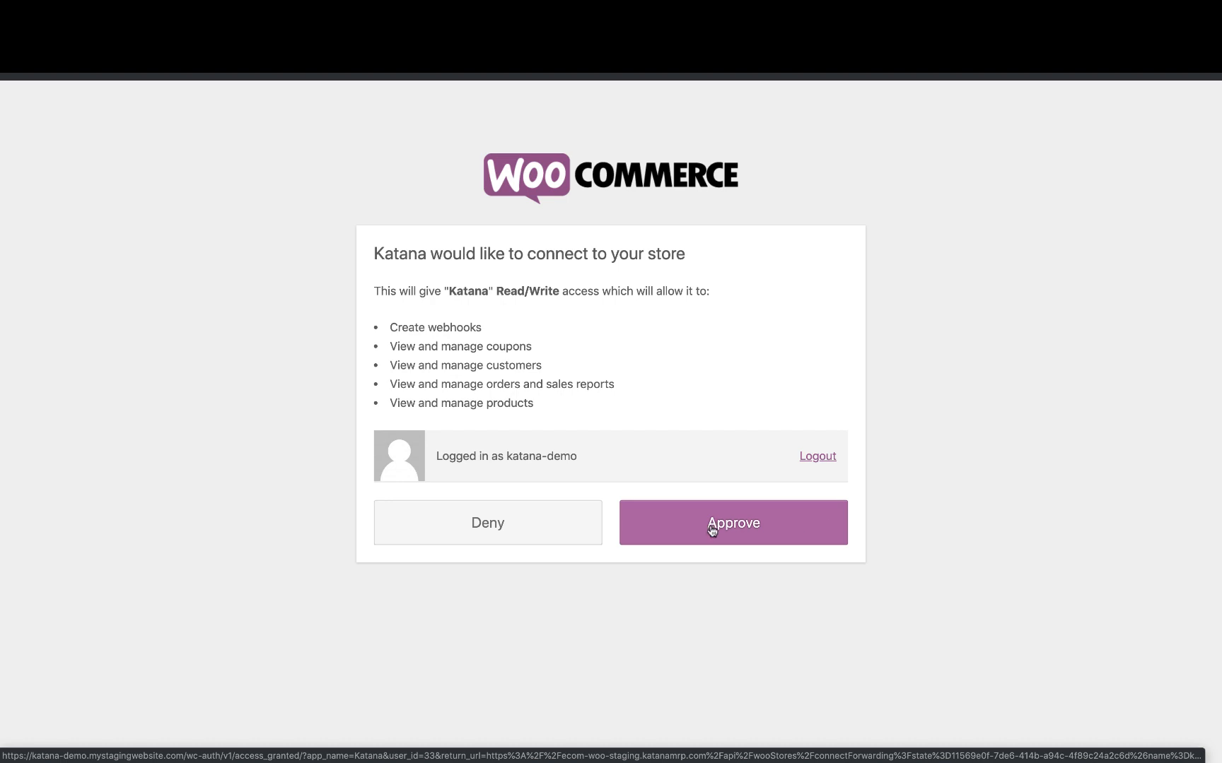
Approve Katana's read/write access on the WooCommerce authorization page
click(733, 524)
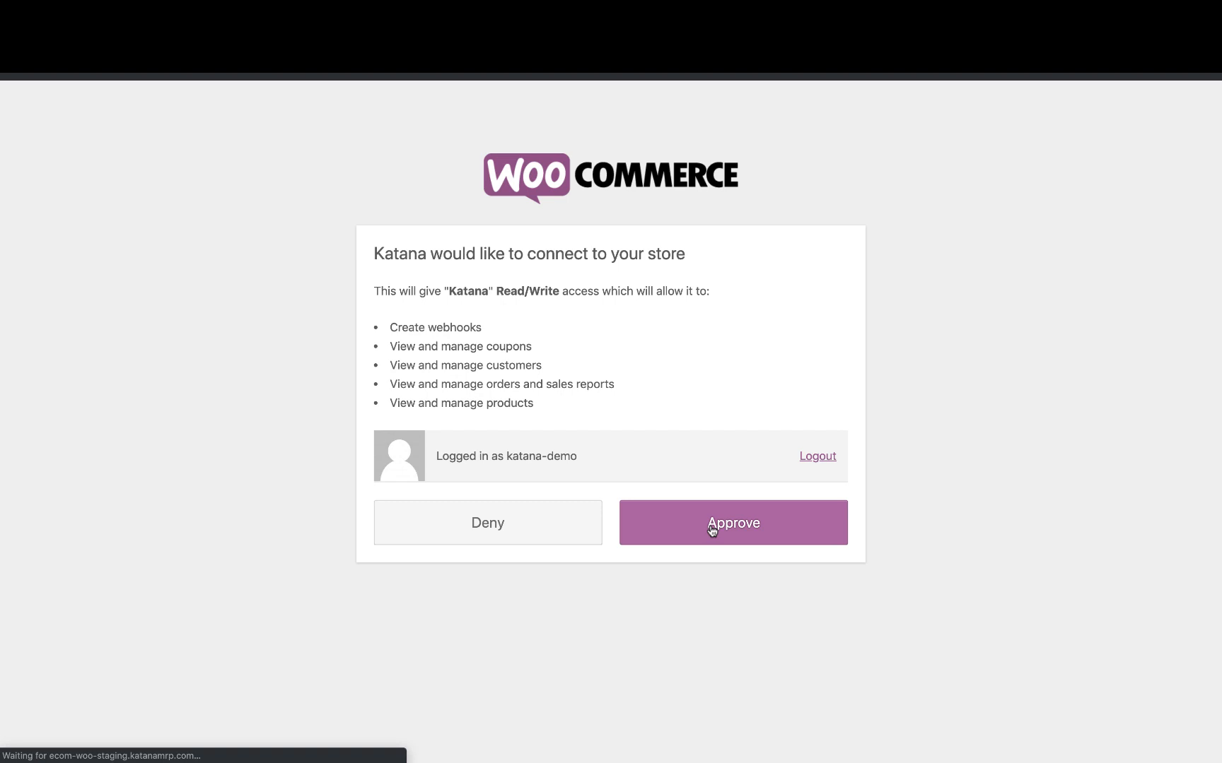
click(732, 522)
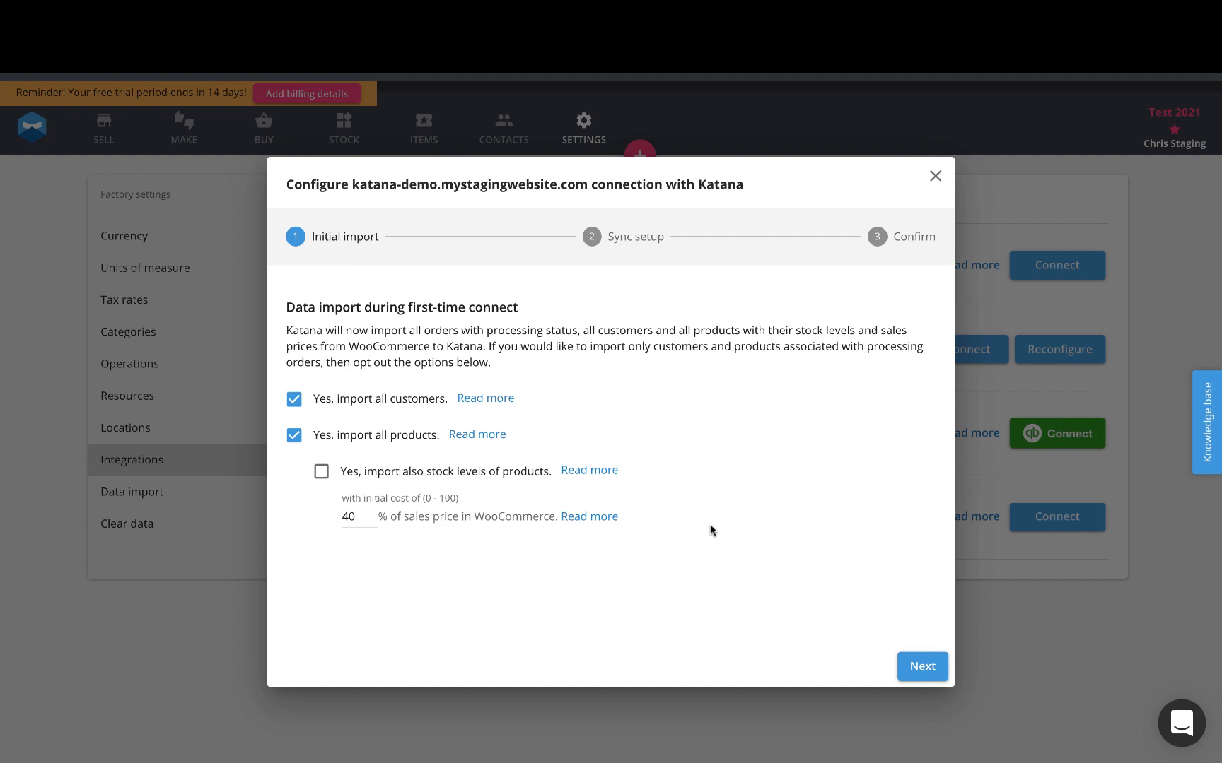
Import stock levels too, stop Katana commitments reducing WooCommerce stock, and reach the summary
click(321, 471)
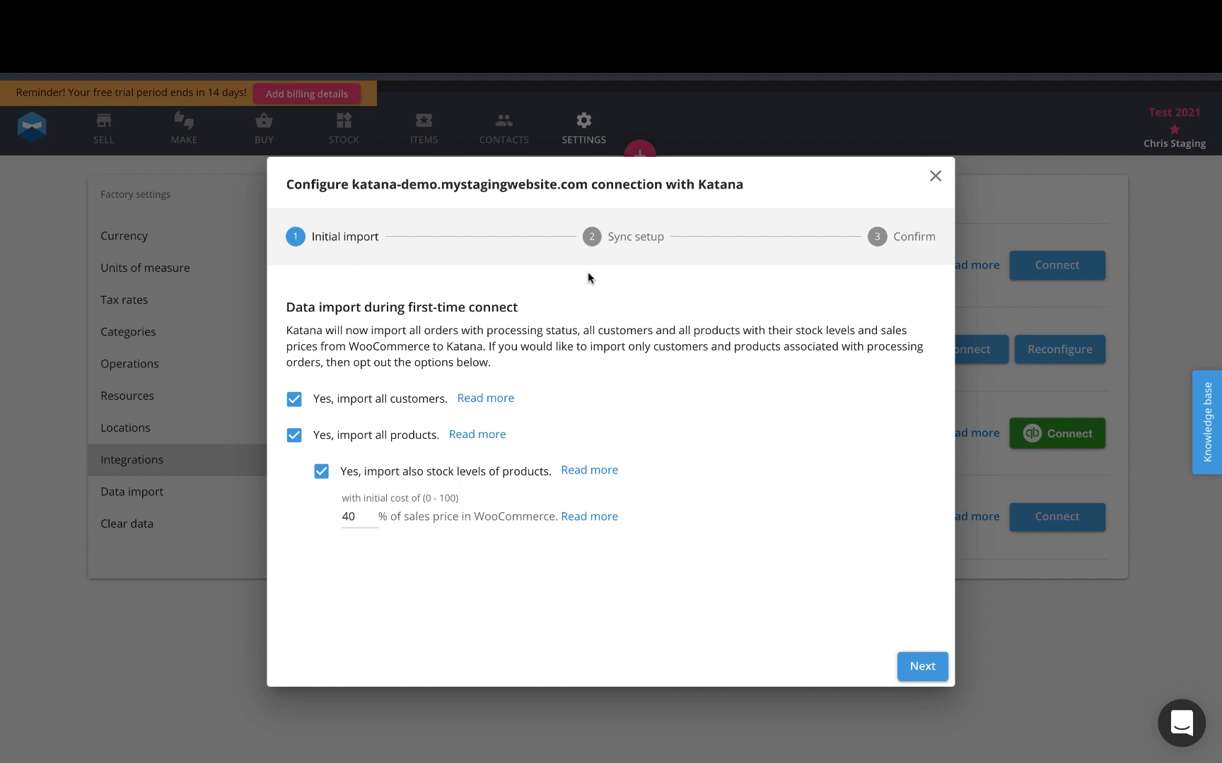
click(922, 666)
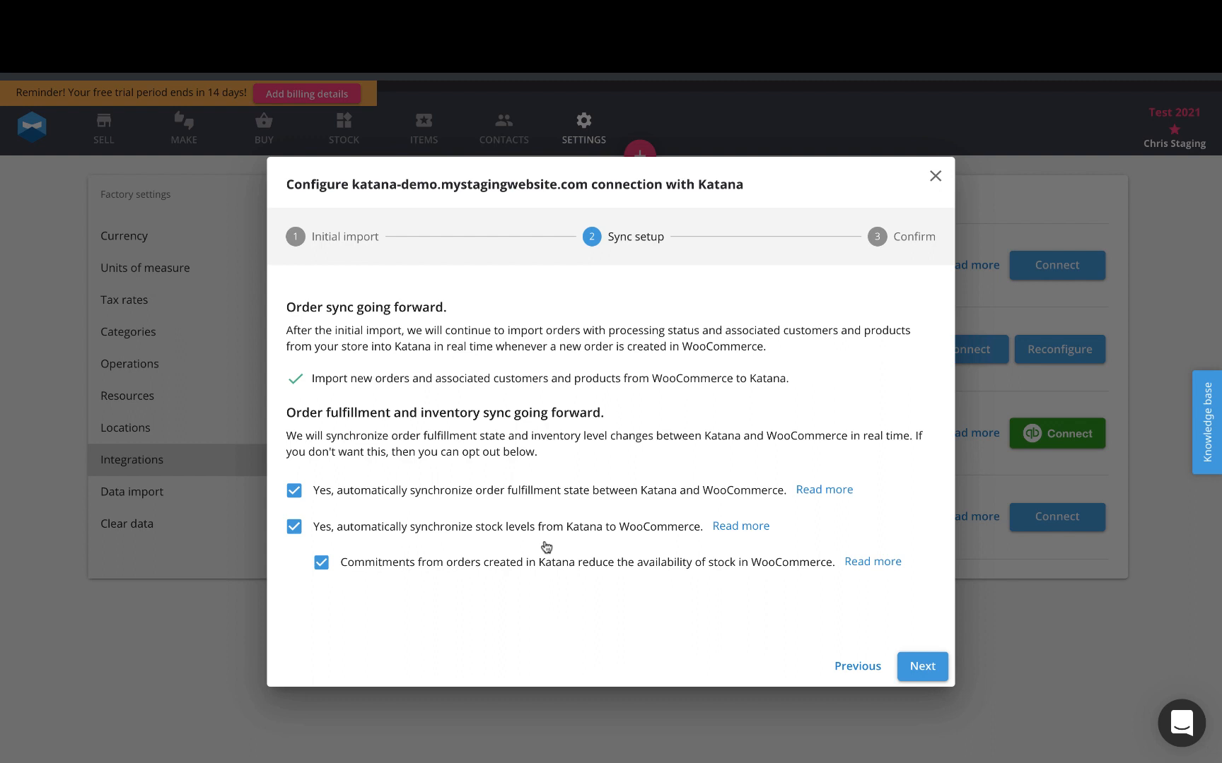
click(321, 563)
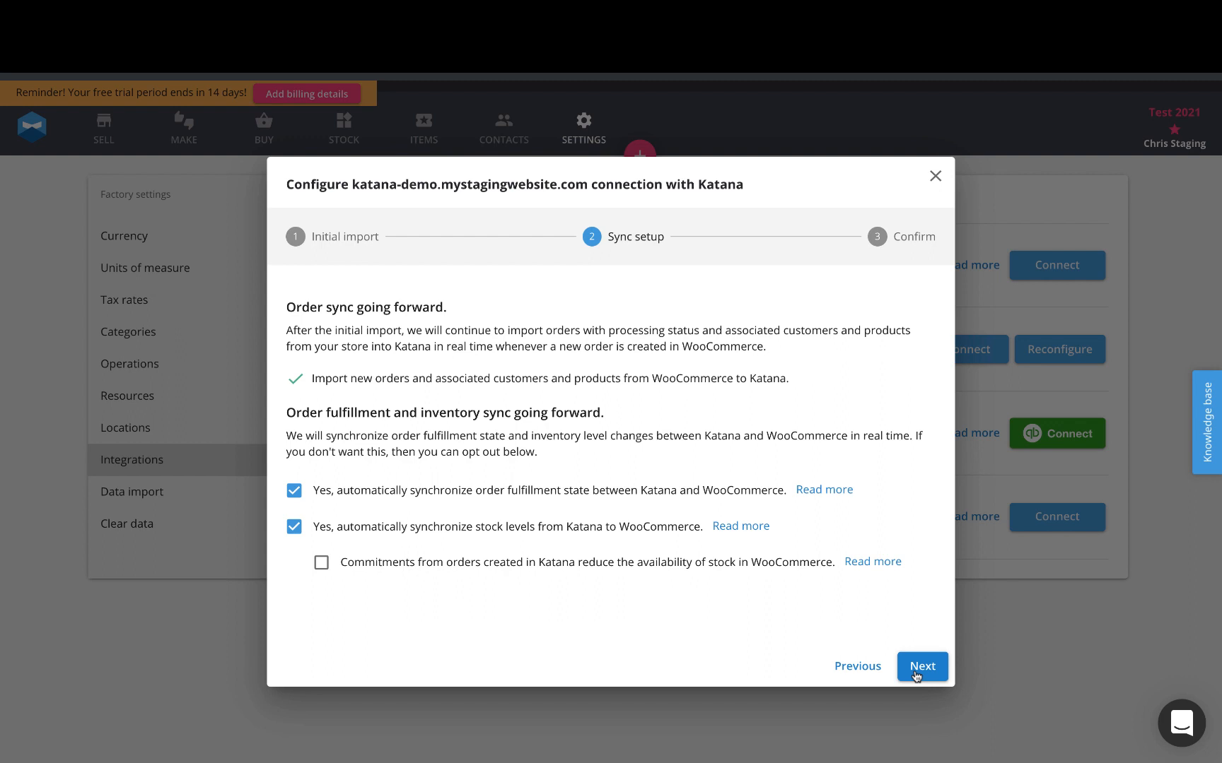
click(922, 667)
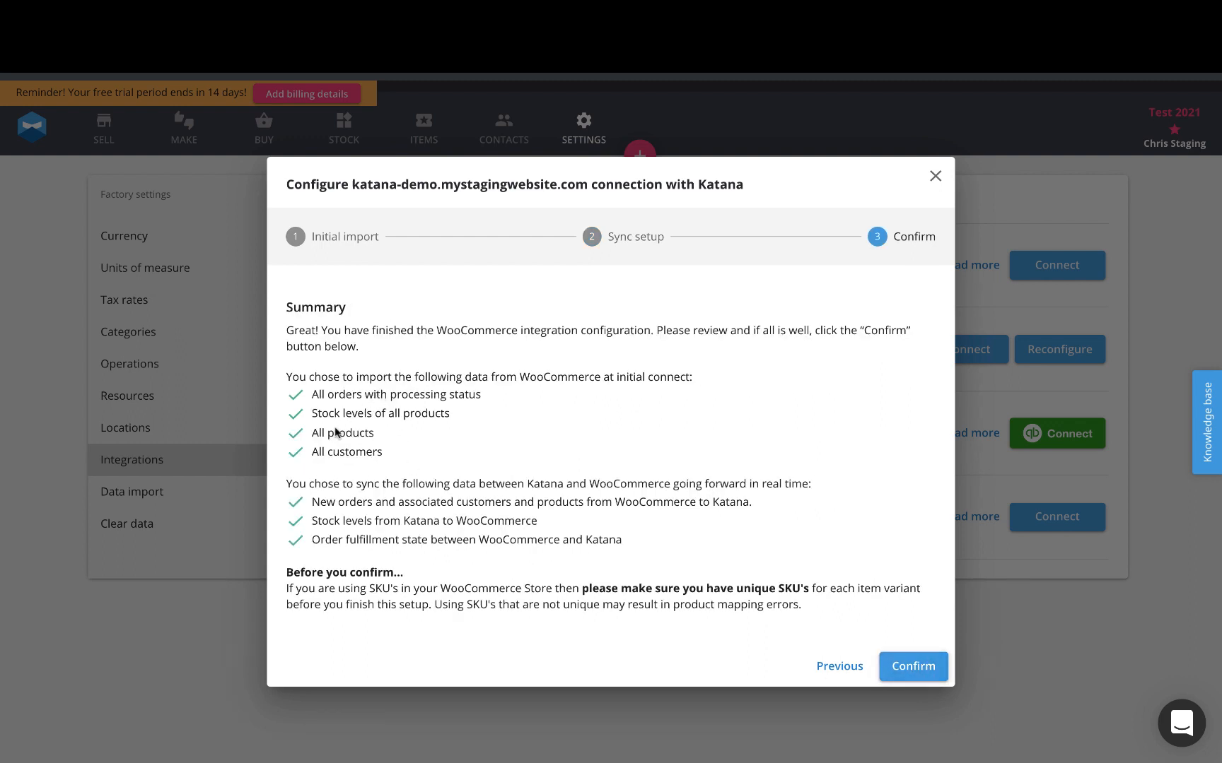
mouse_move(400, 484)
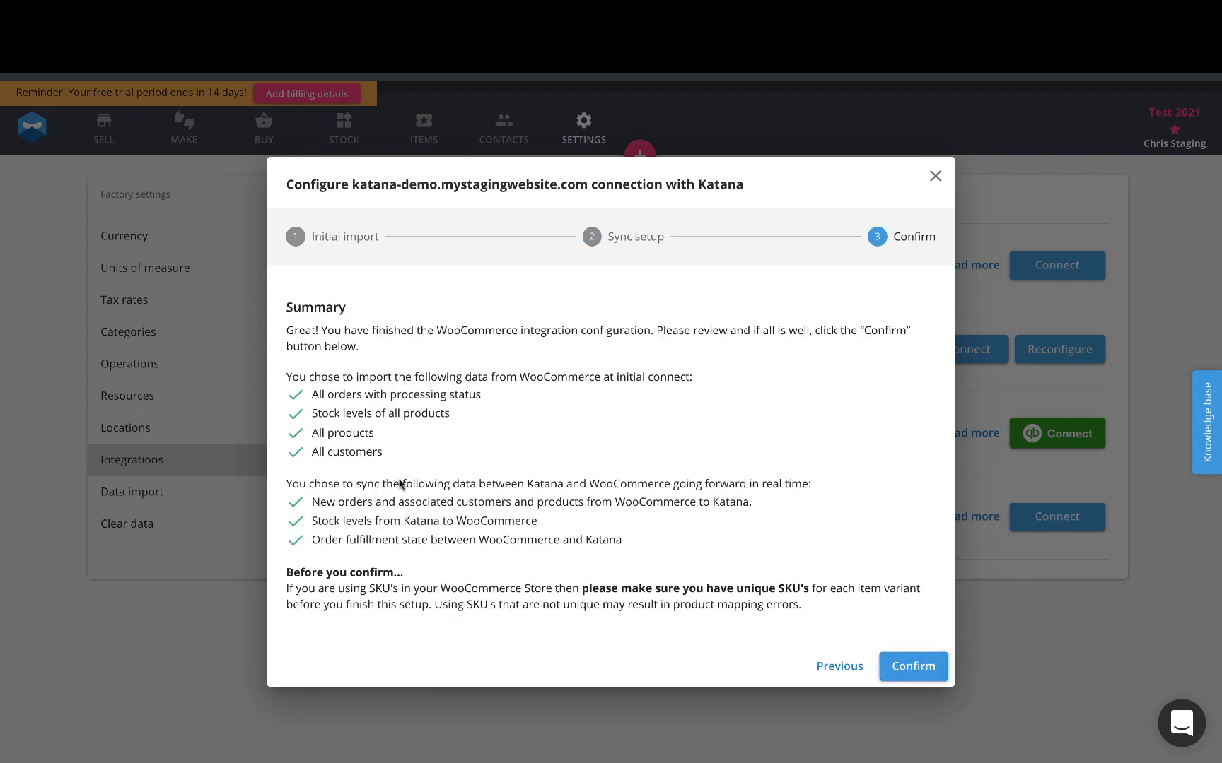
Confirm the WooCommerce integration so the initial import of 3 orders runs
click(912, 665)
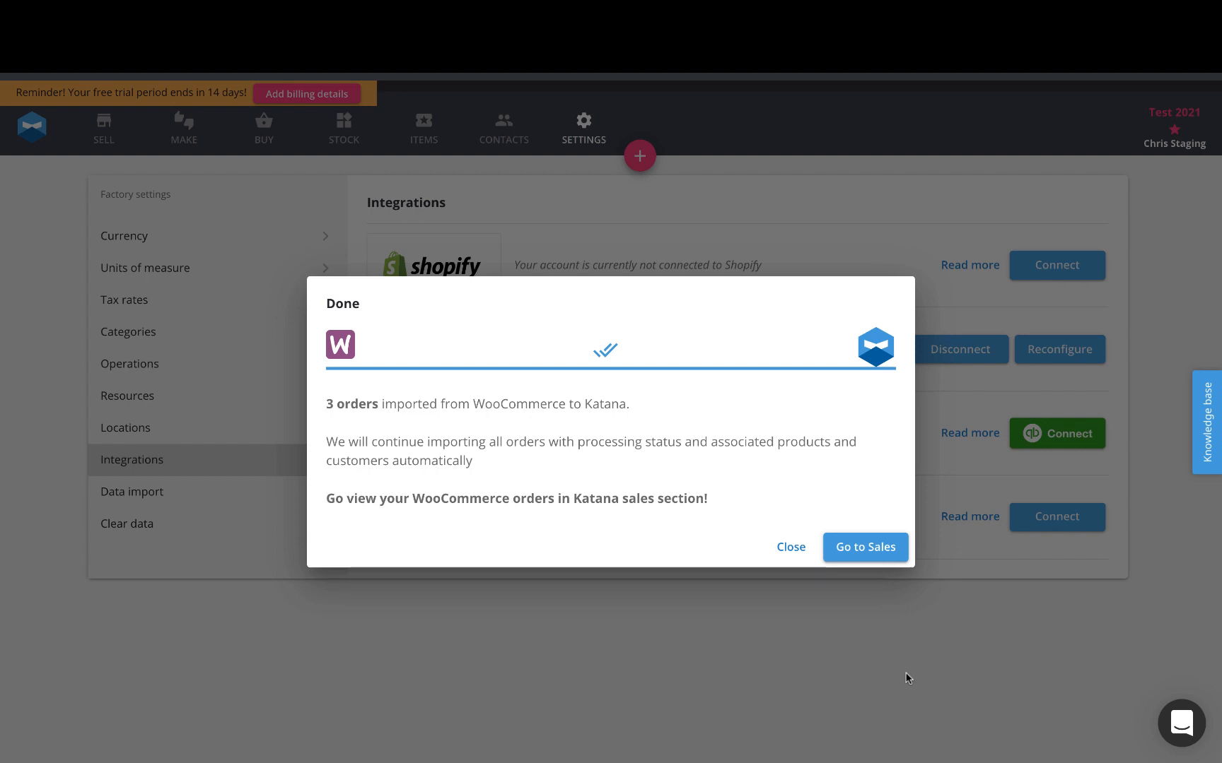
mouse_move(986, 663)
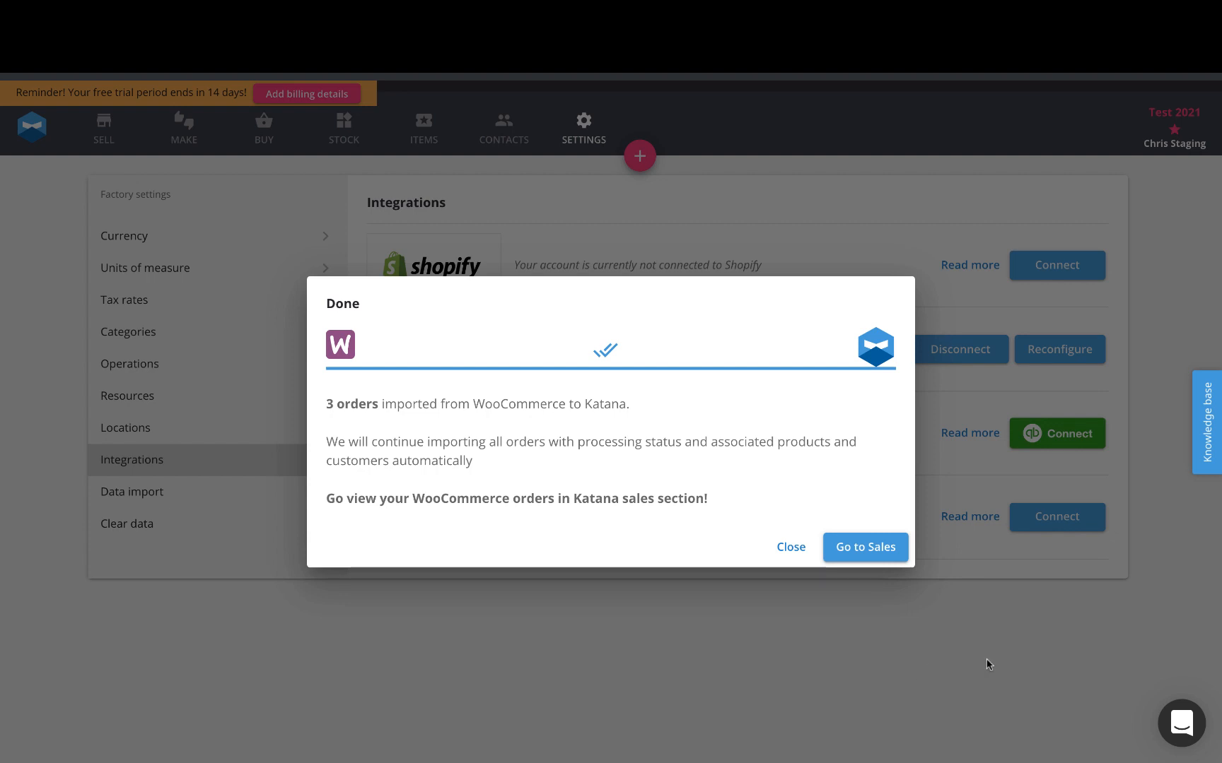
Dismiss the import Done message, leaving WooCommerce shown as connected
click(789, 547)
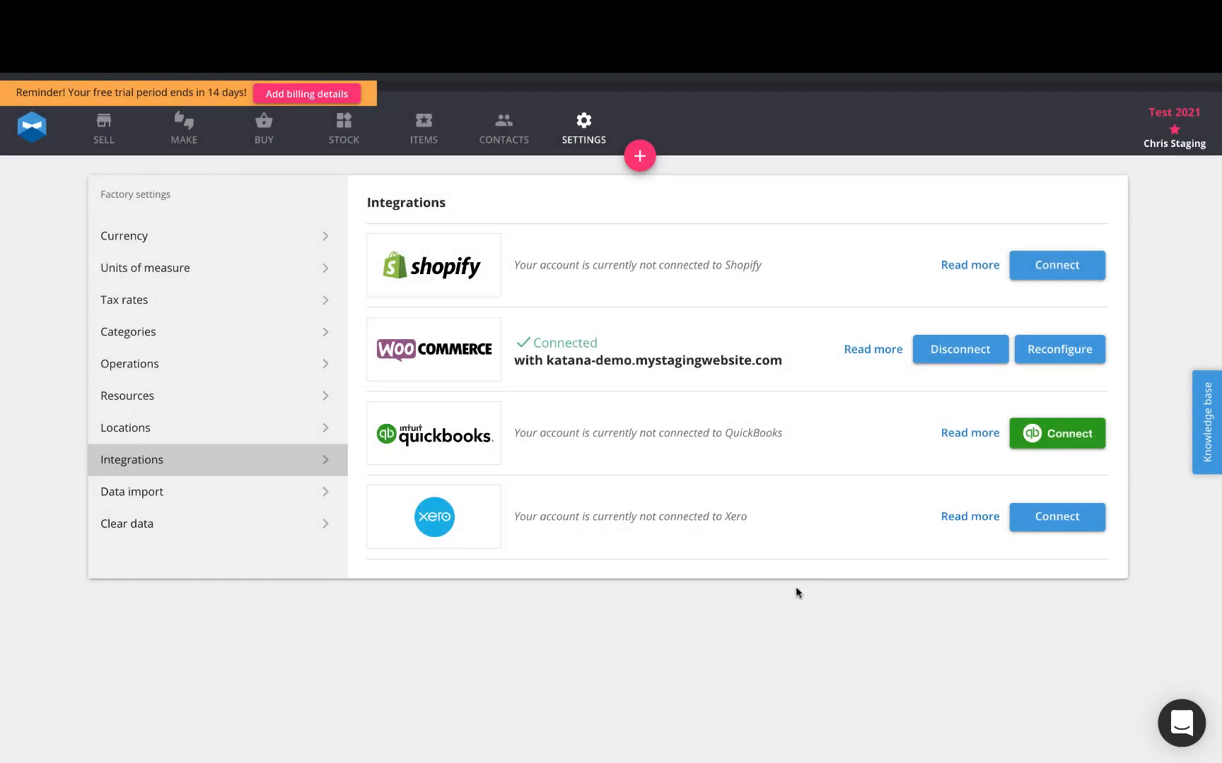
Review the three imported customers, seven longboard products, and the stock inventory totalling 1950 USD
click(504, 129)
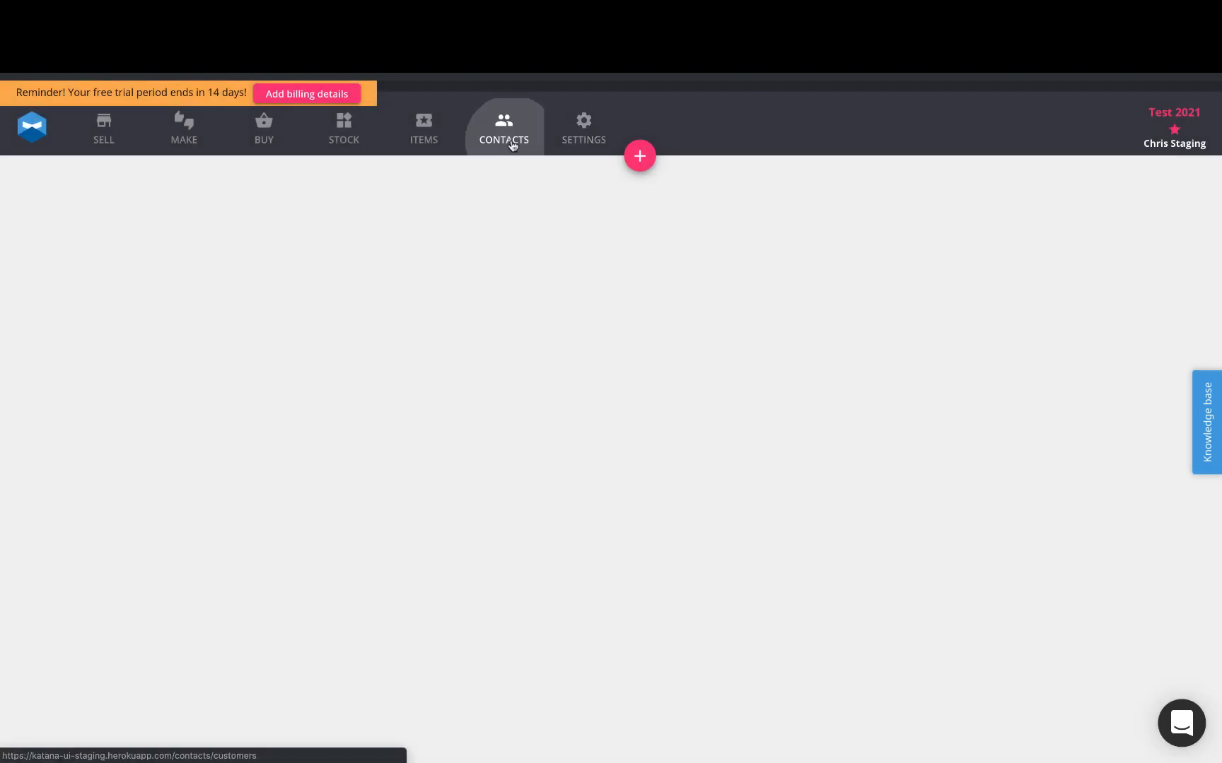
click(503, 129)
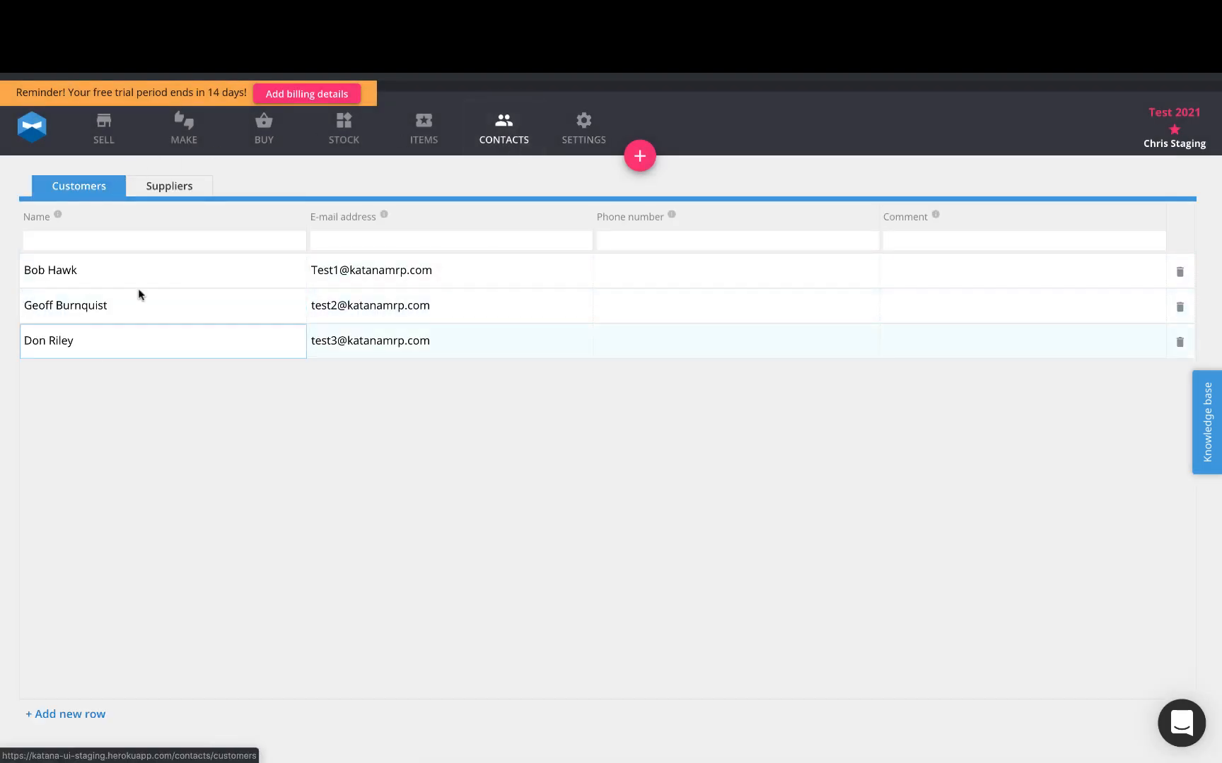
click(159, 376)
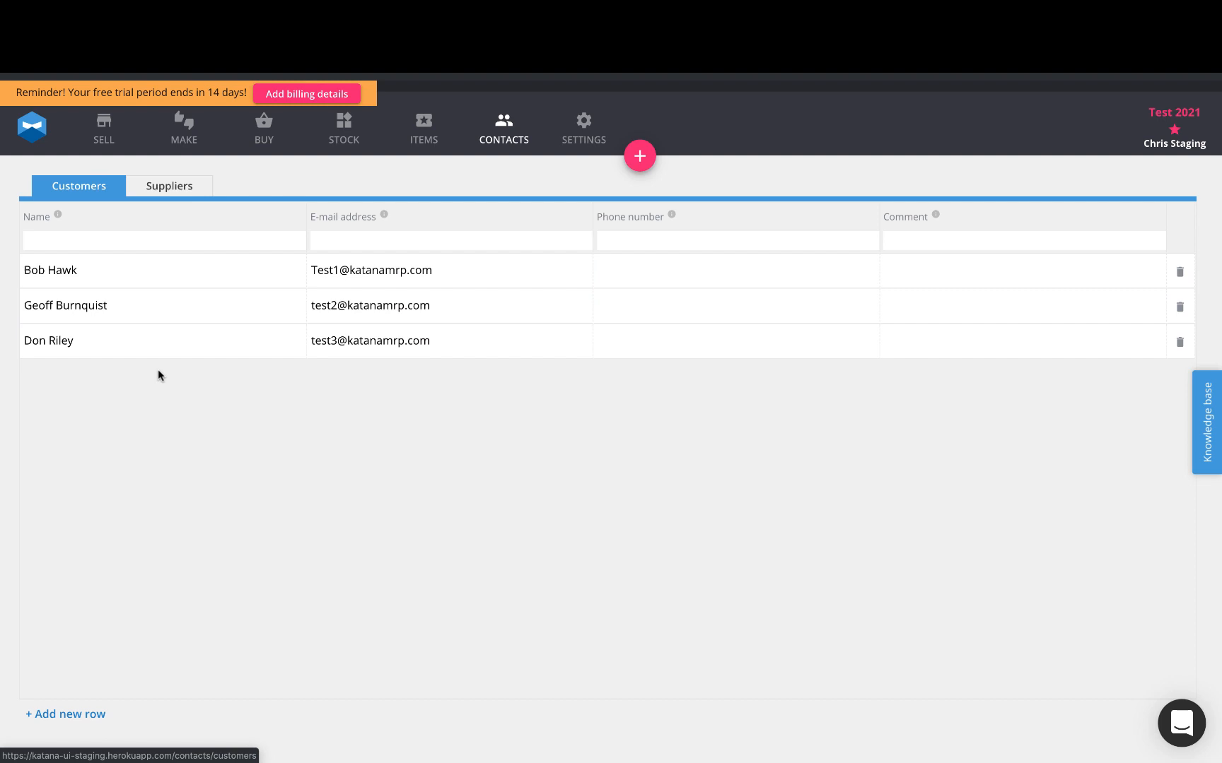
mouse_move(361, 170)
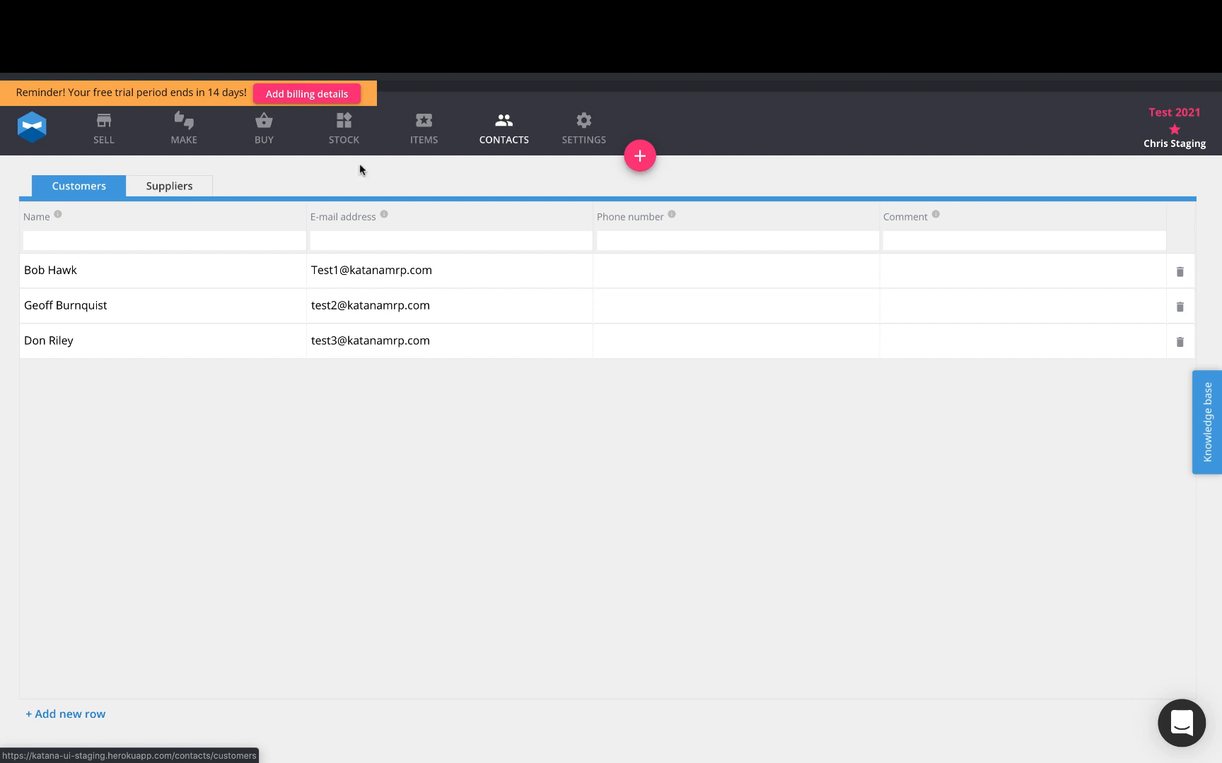
click(423, 128)
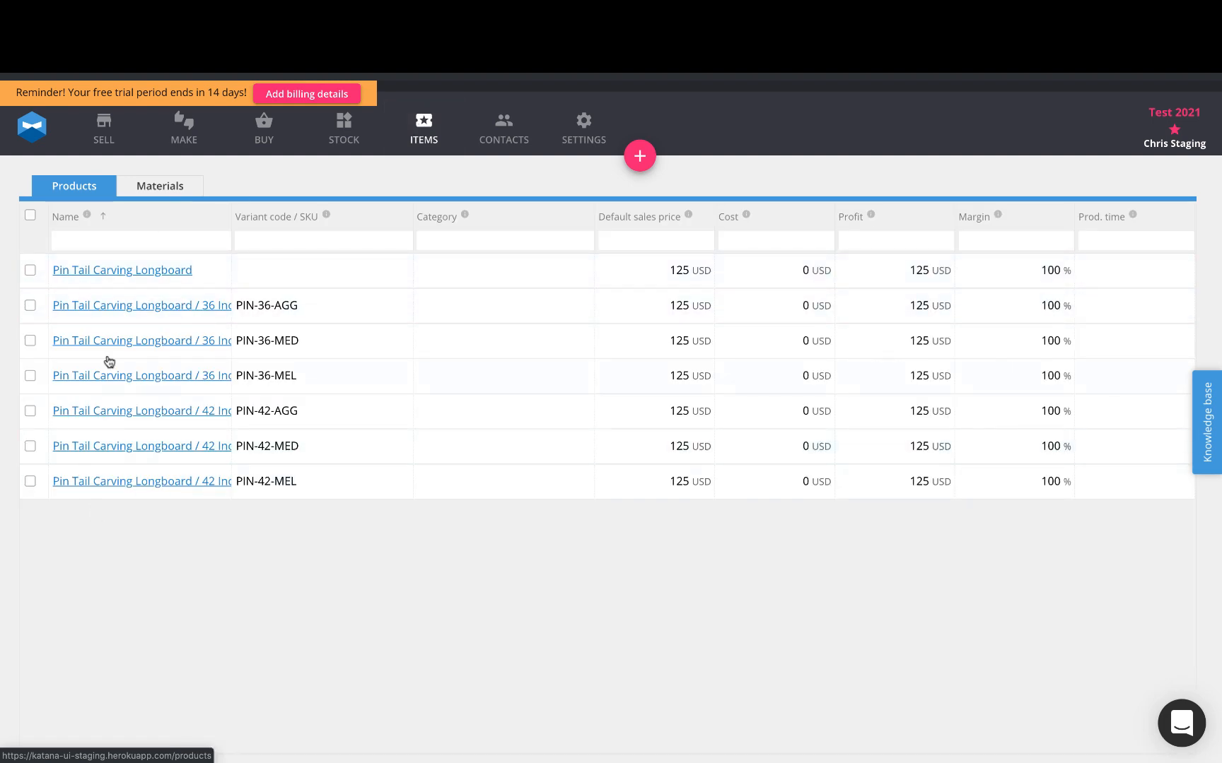
mouse_move(133, 397)
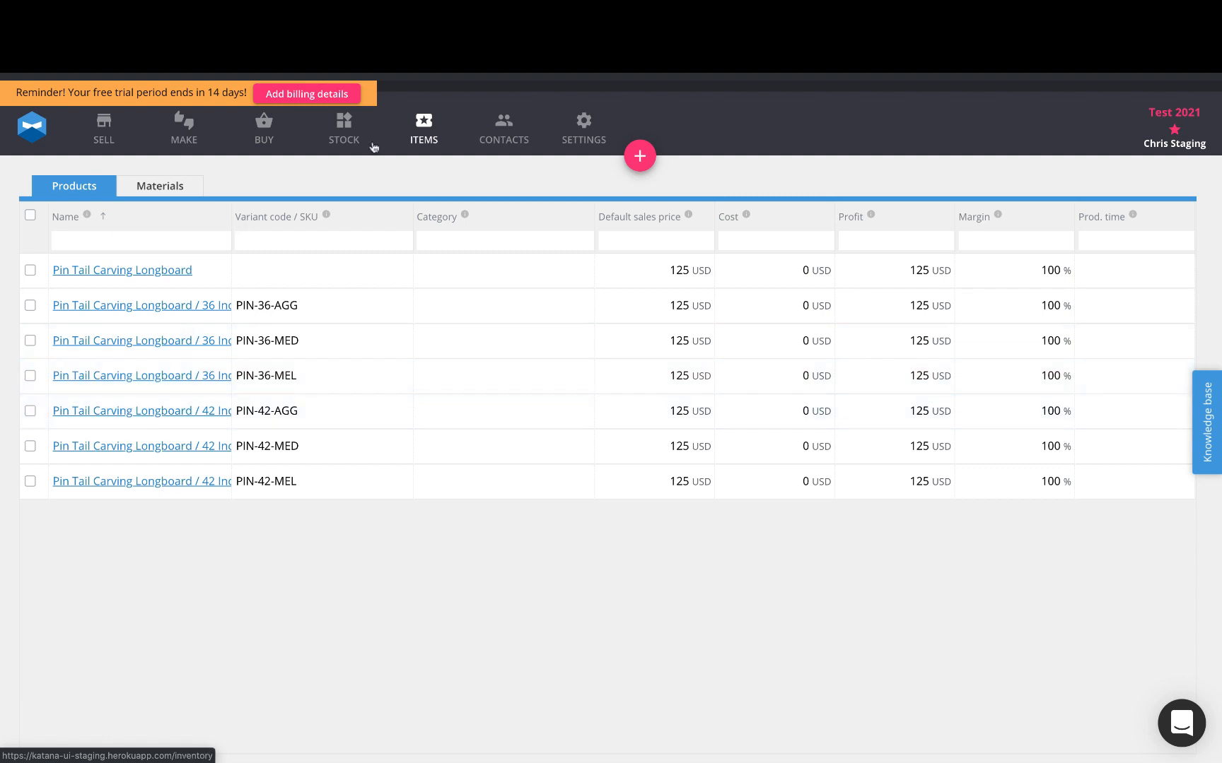
click(344, 129)
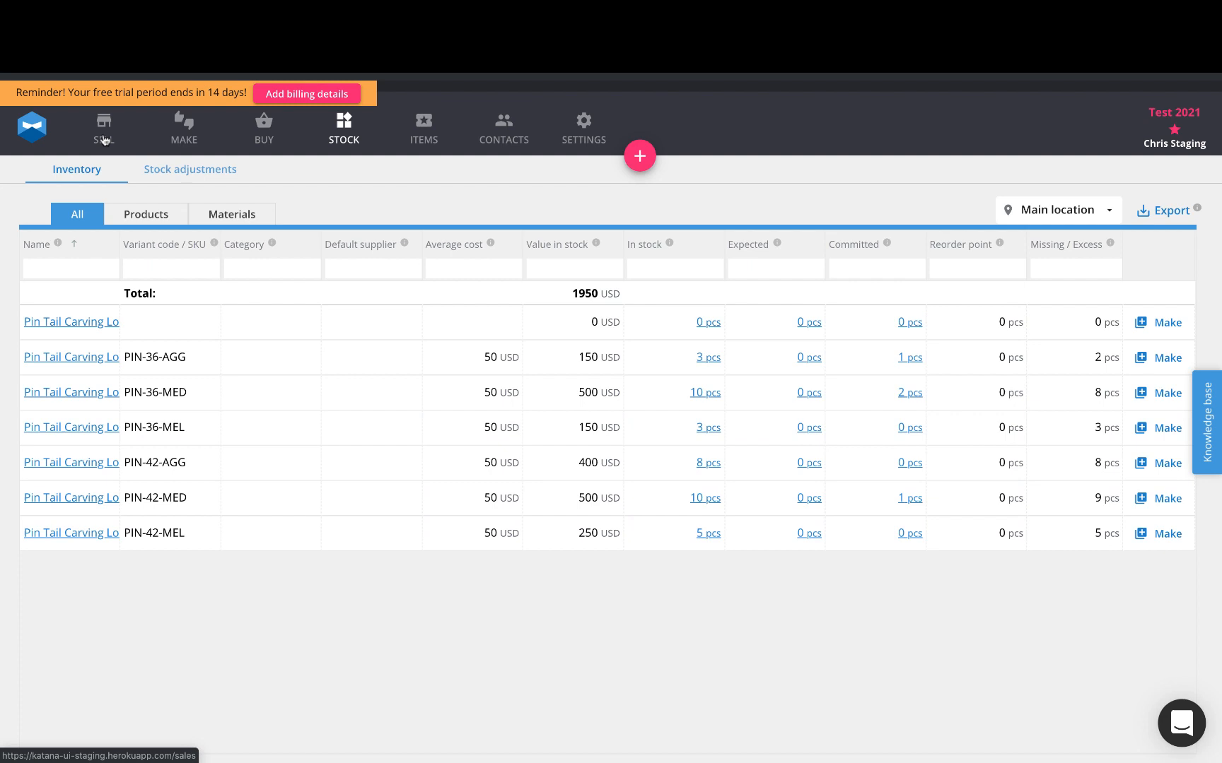
Show the sales orders list with the three imported orders totalling 500 USD
click(102, 129)
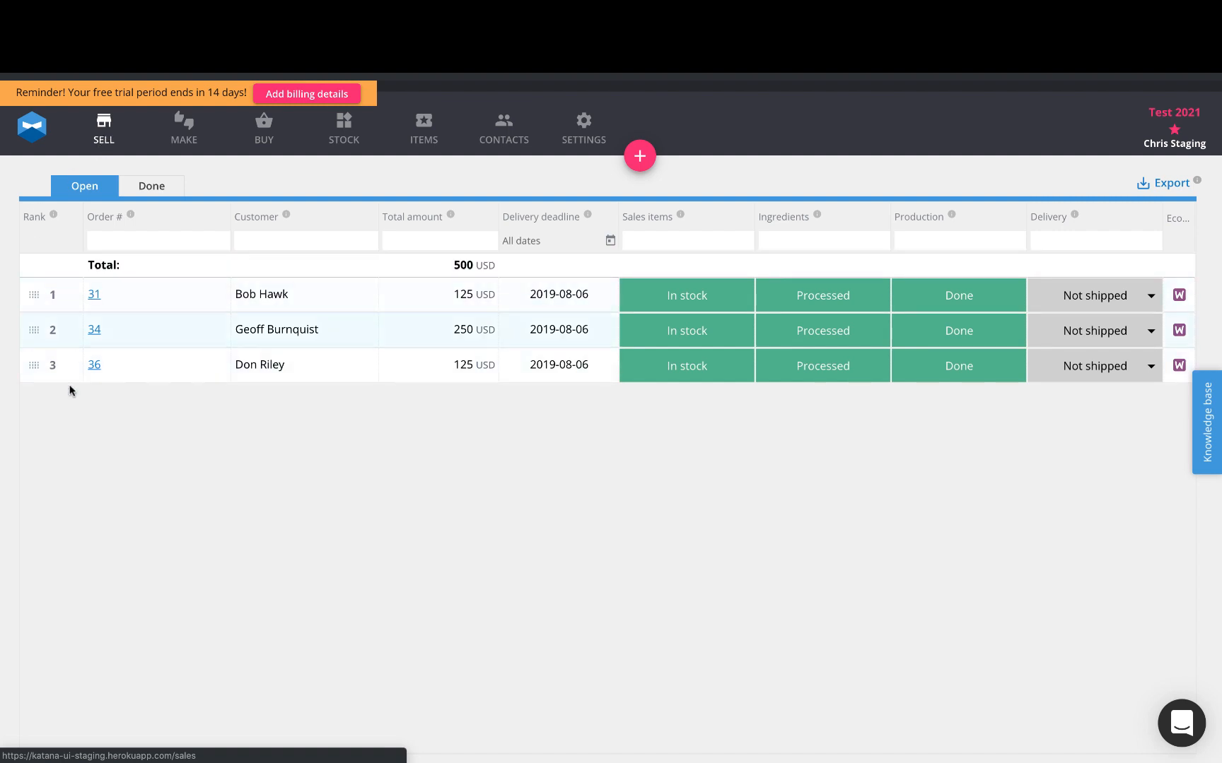
mouse_move(136, 339)
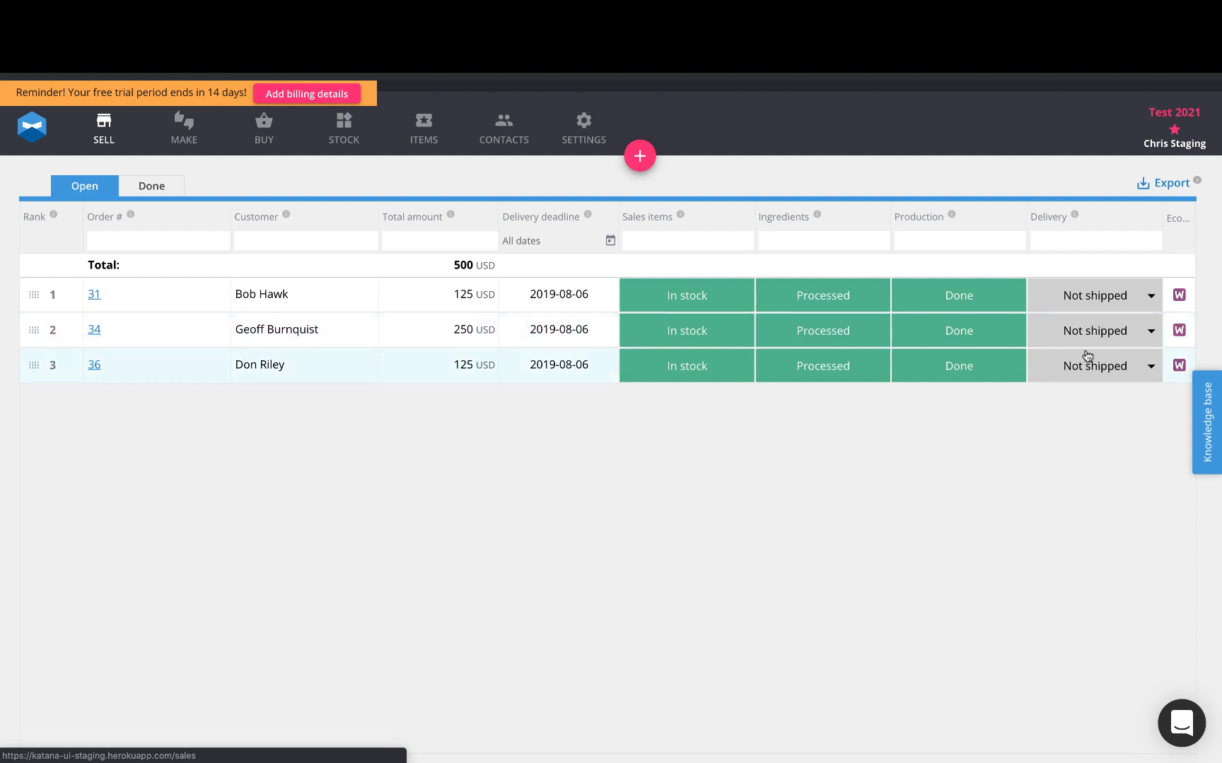
mouse_move(1180, 300)
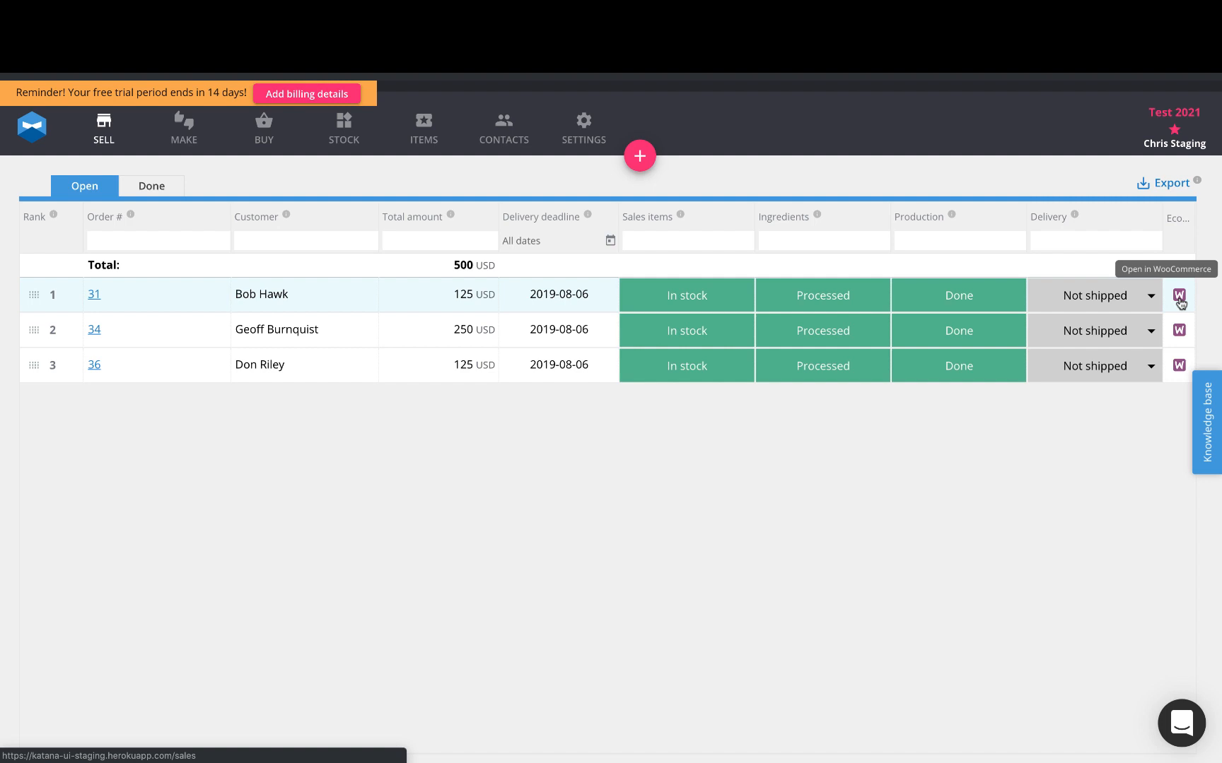
mouse_move(1179, 302)
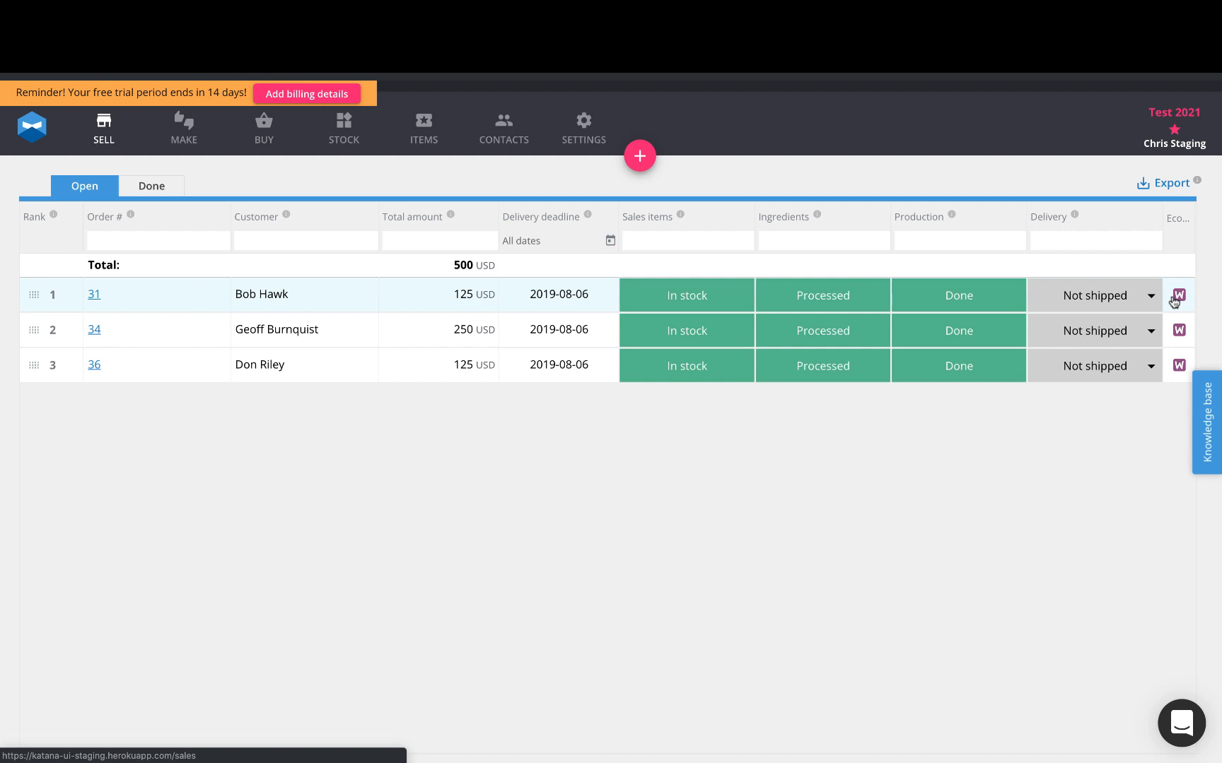
mouse_move(318, 343)
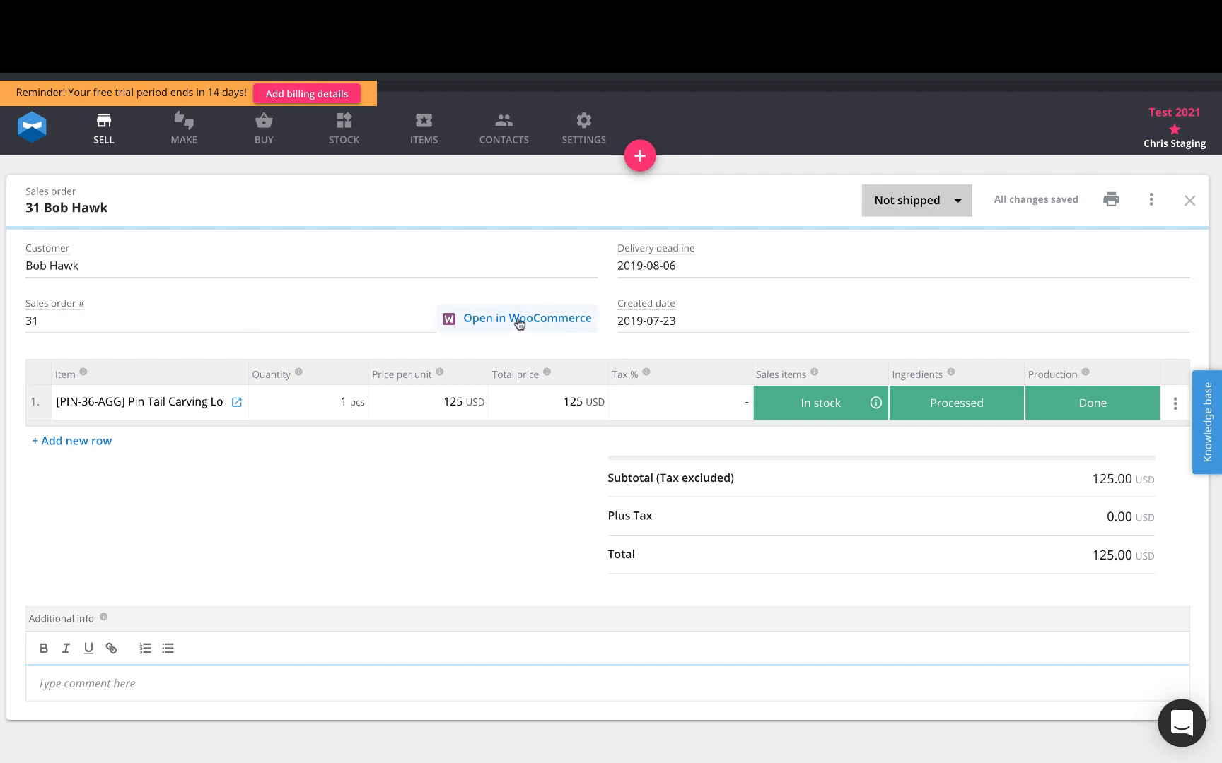
mouse_move(504, 328)
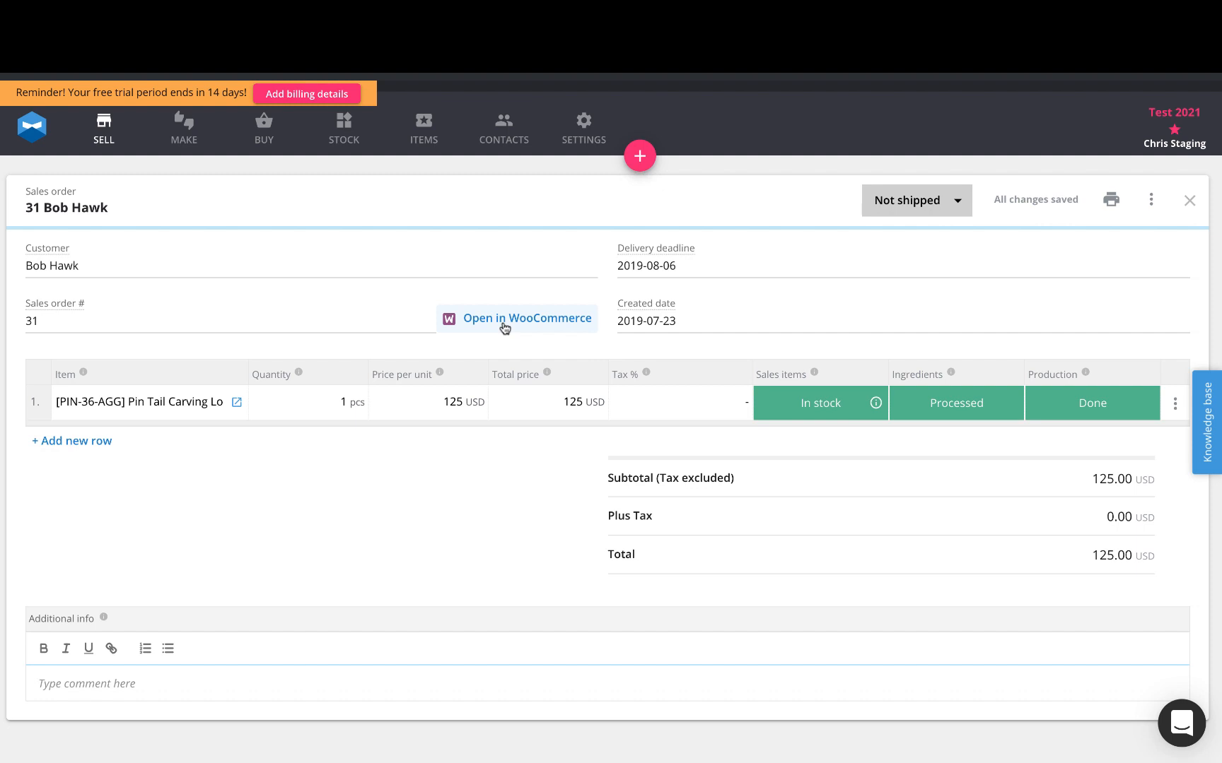
click(516, 319)
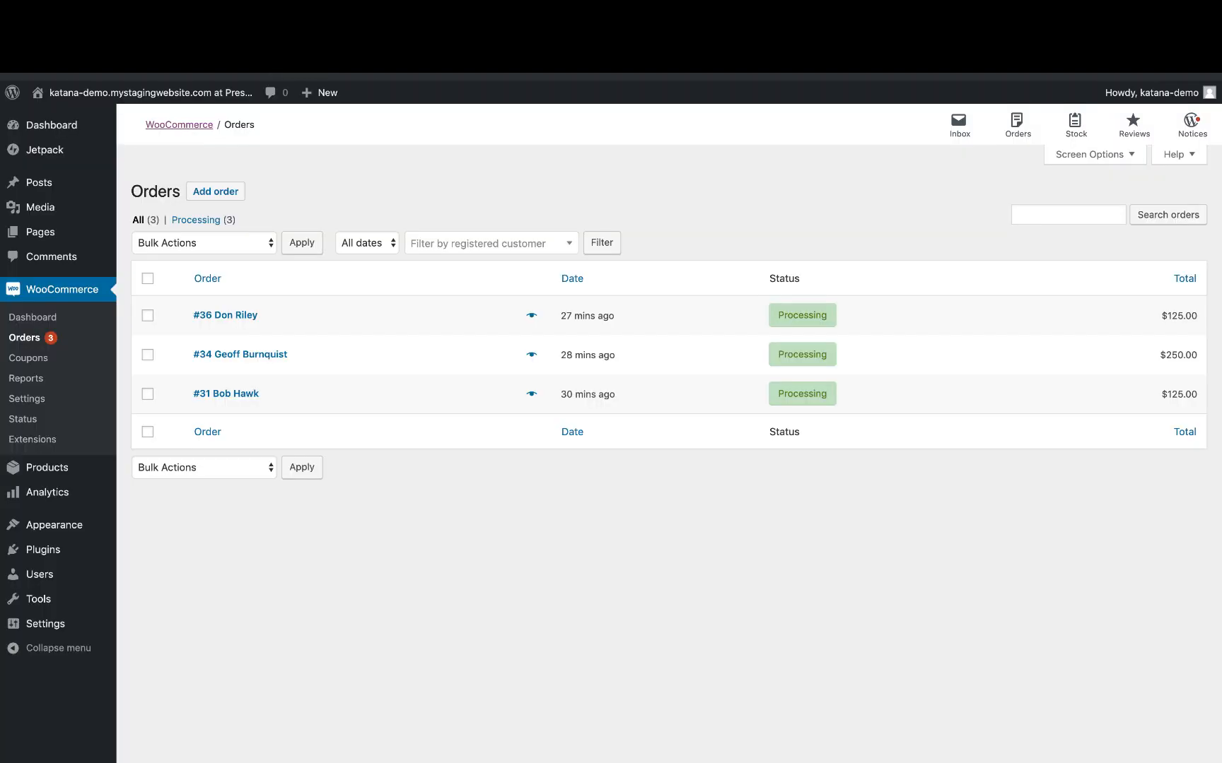
click(24, 338)
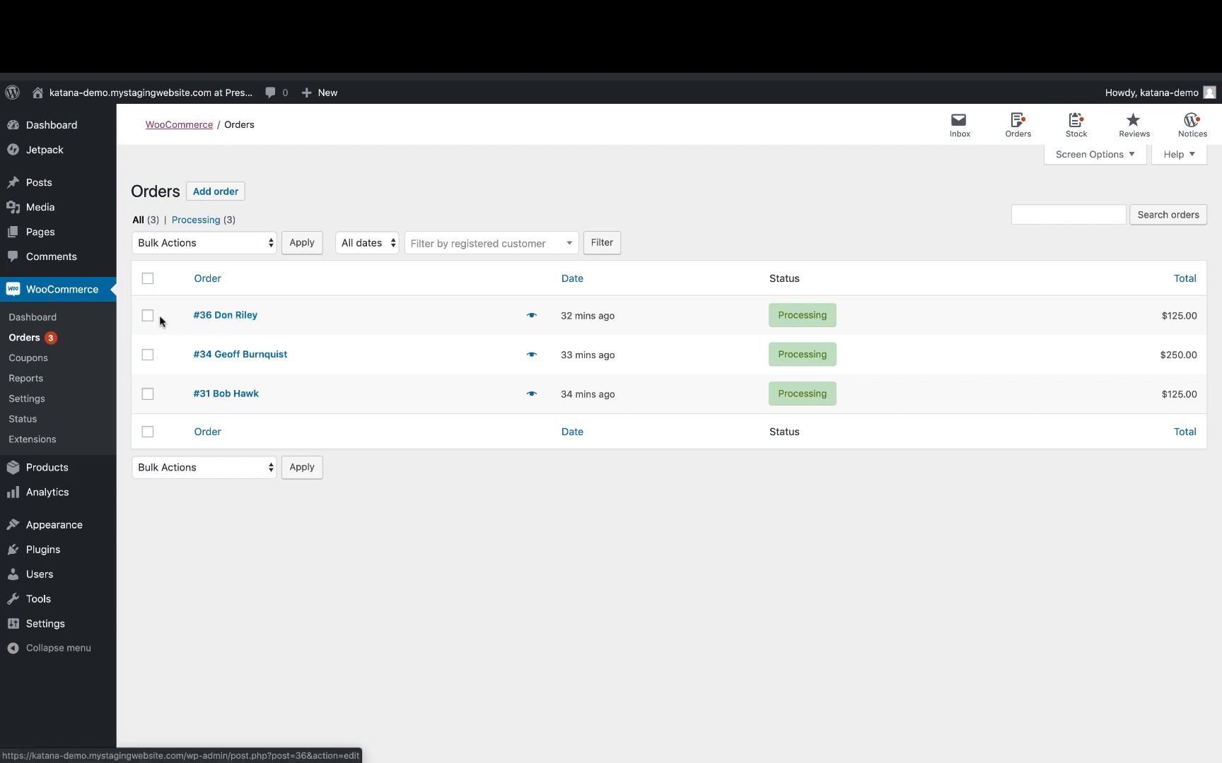
click(147, 315)
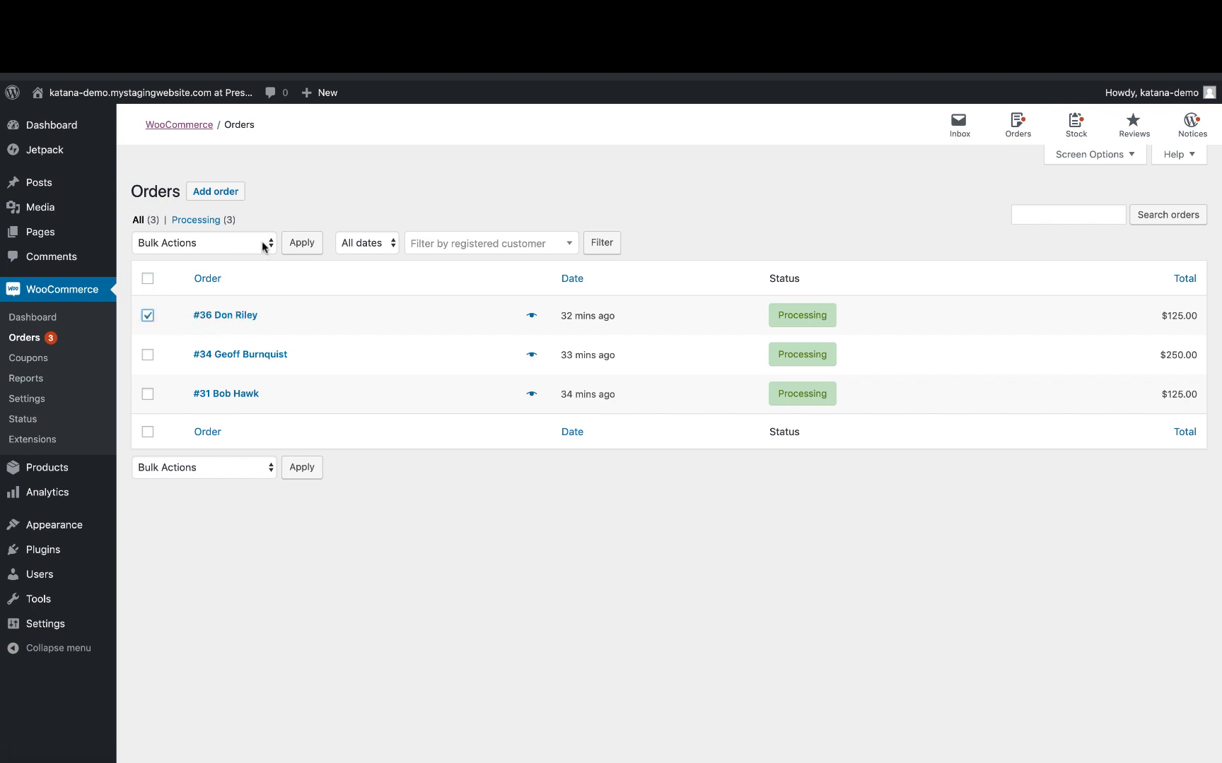
click(203, 241)
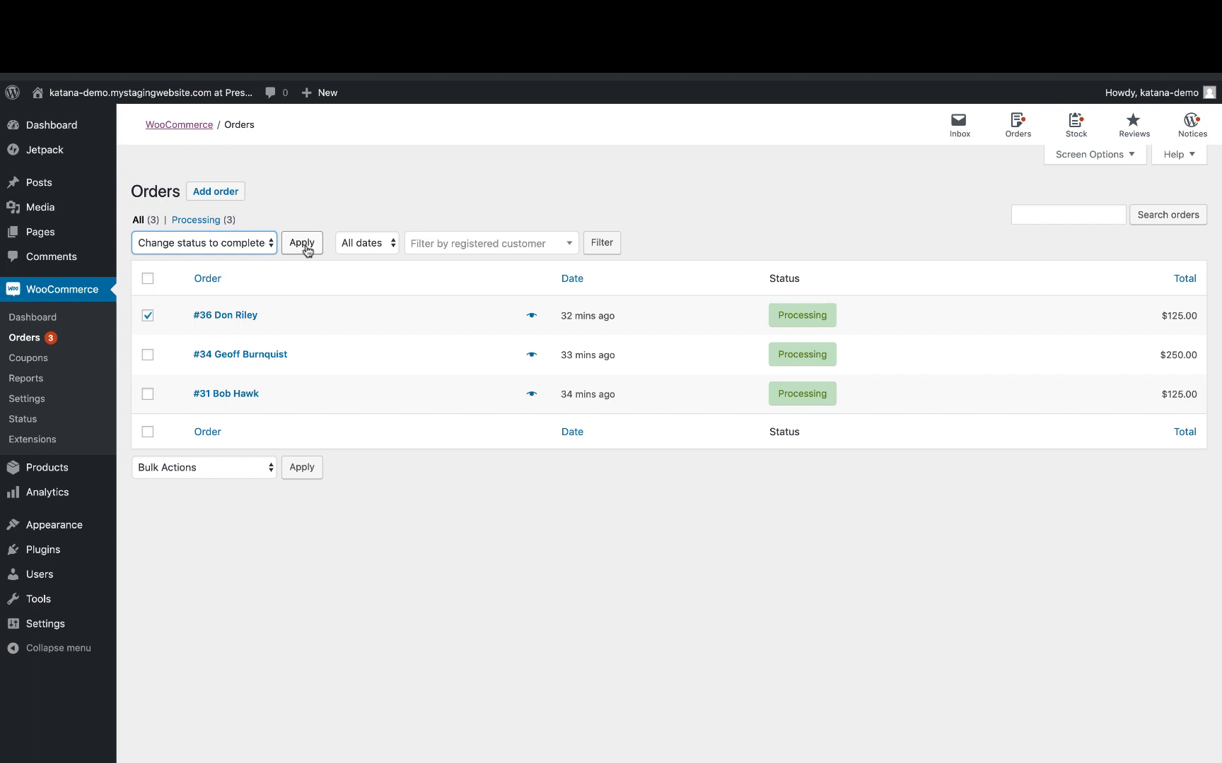
click(301, 242)
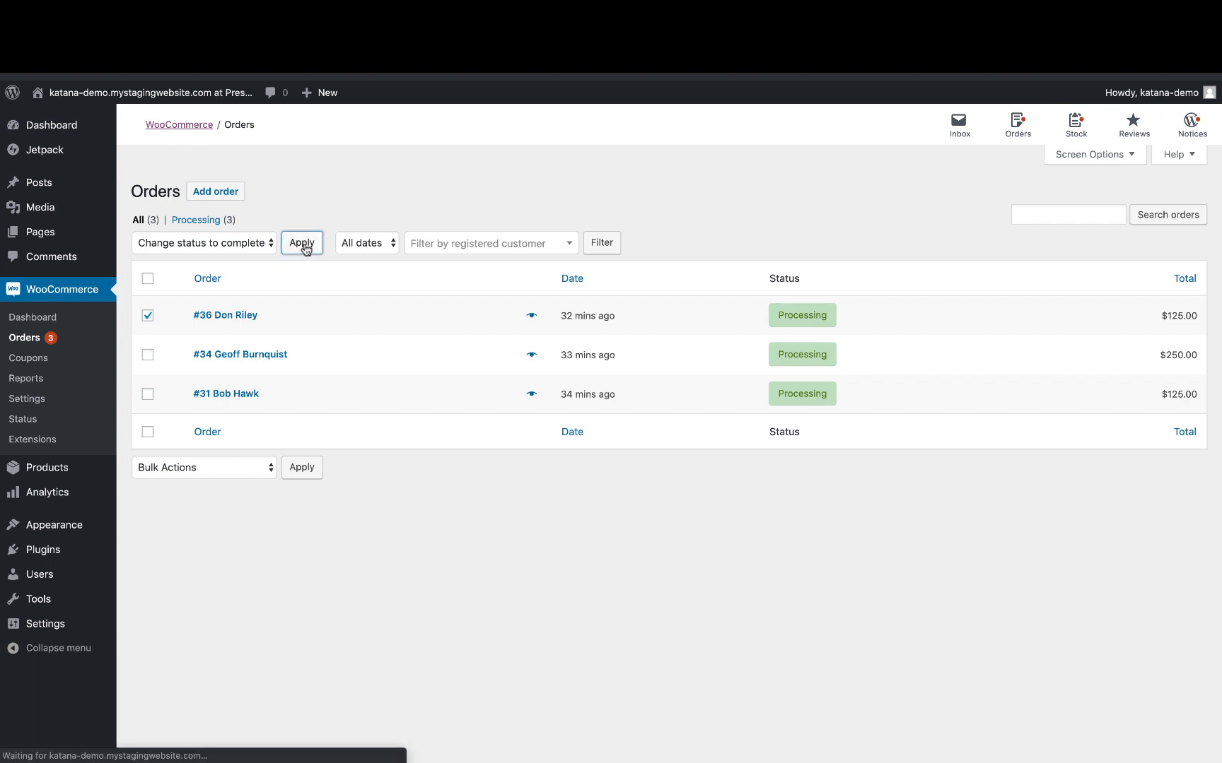
click(301, 242)
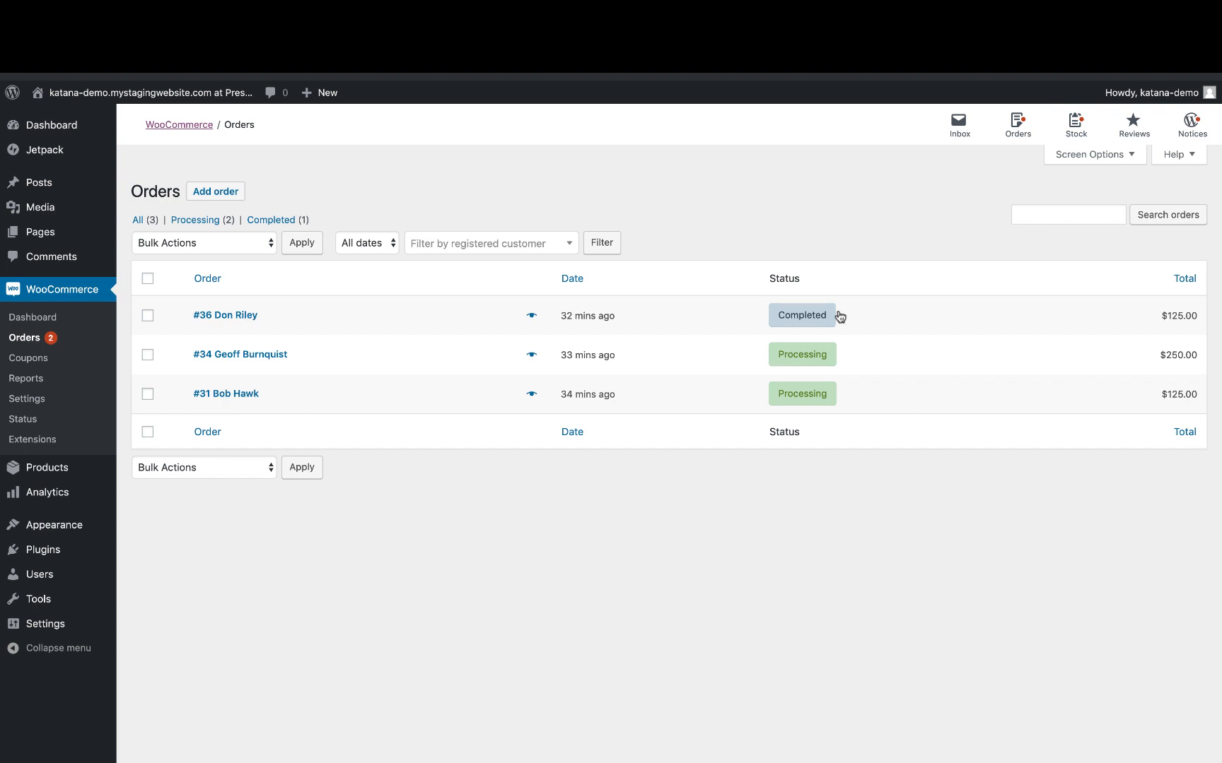
mouse_move(834, 317)
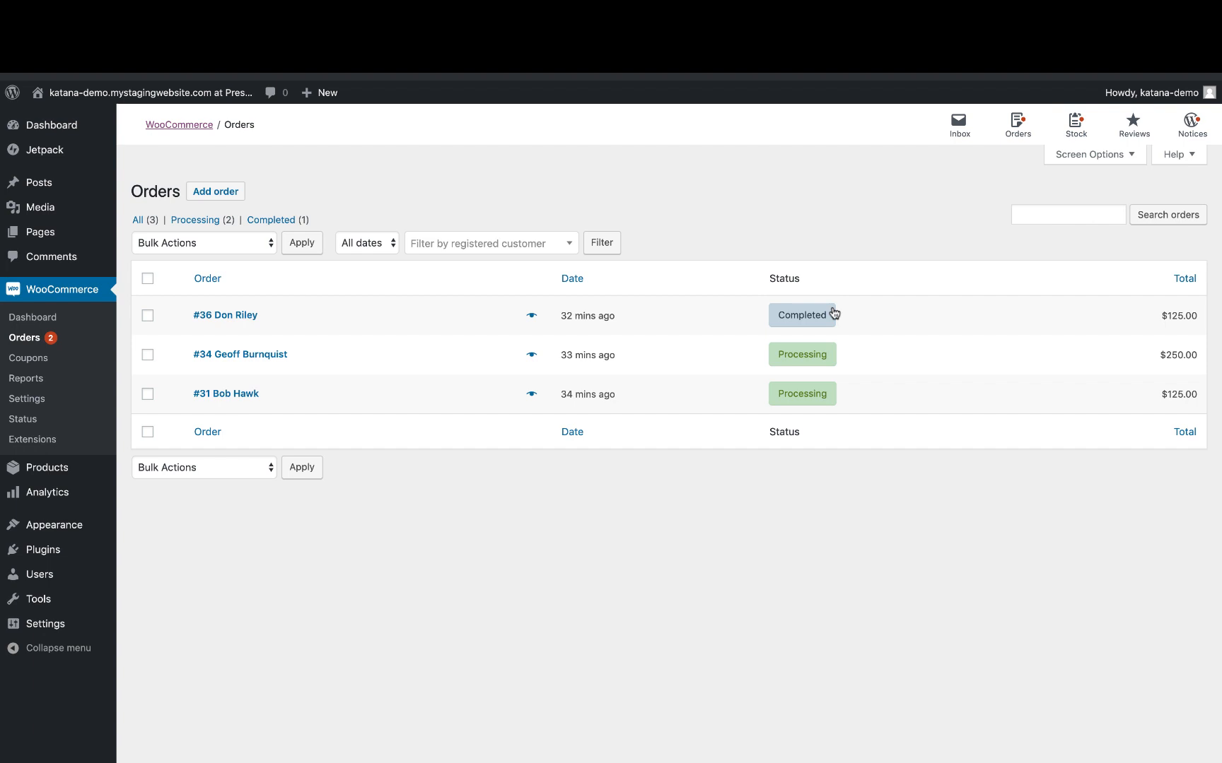
mouse_move(370, 204)
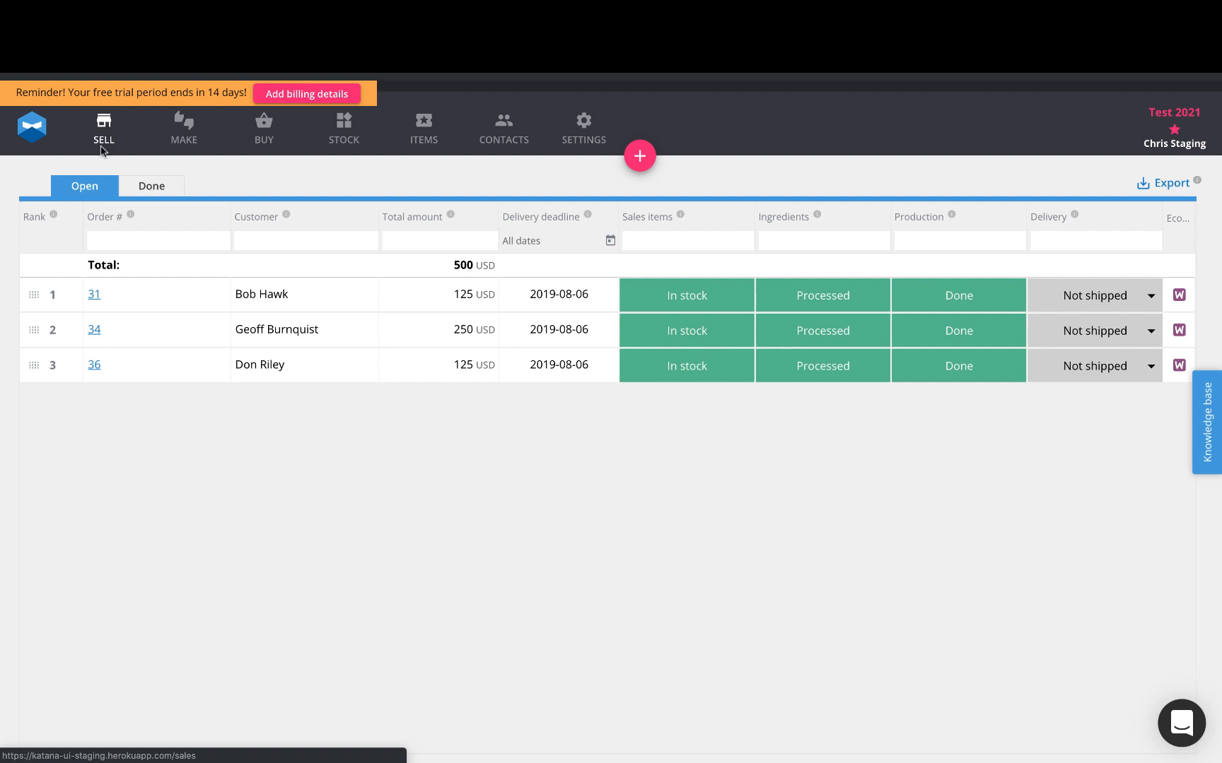
mouse_move(108, 365)
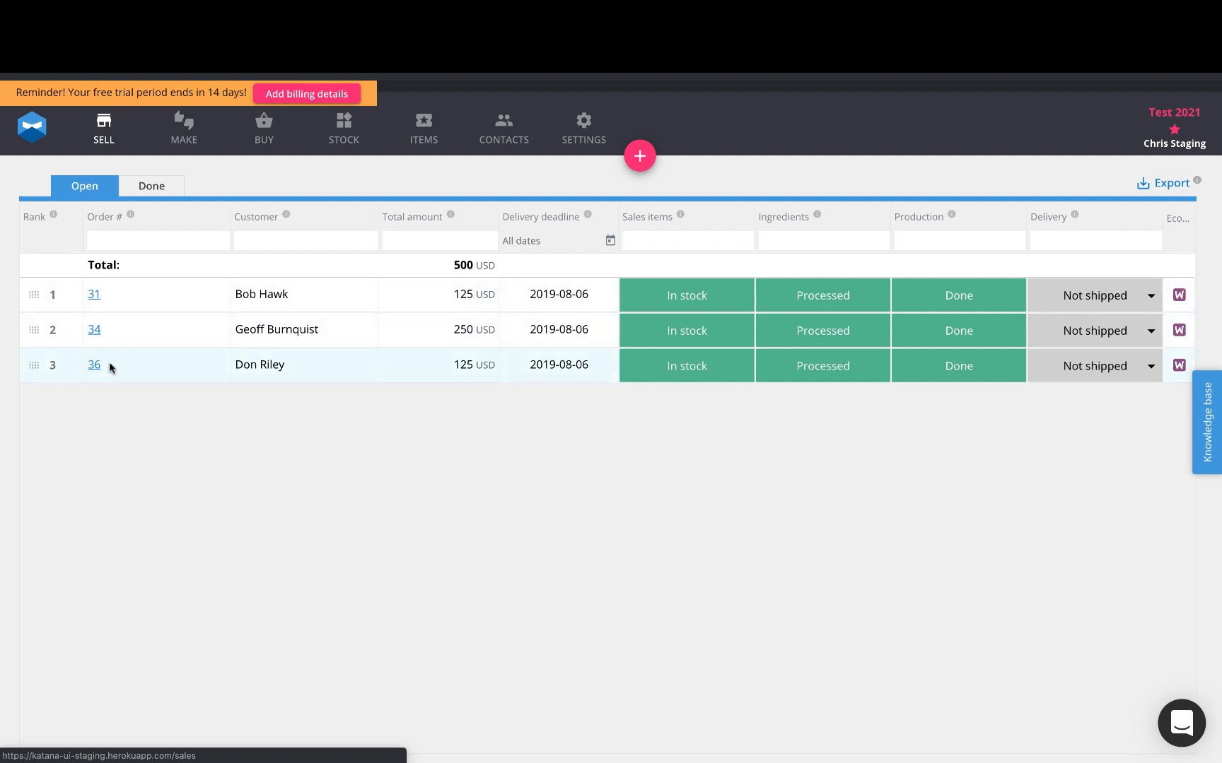
mouse_move(95, 366)
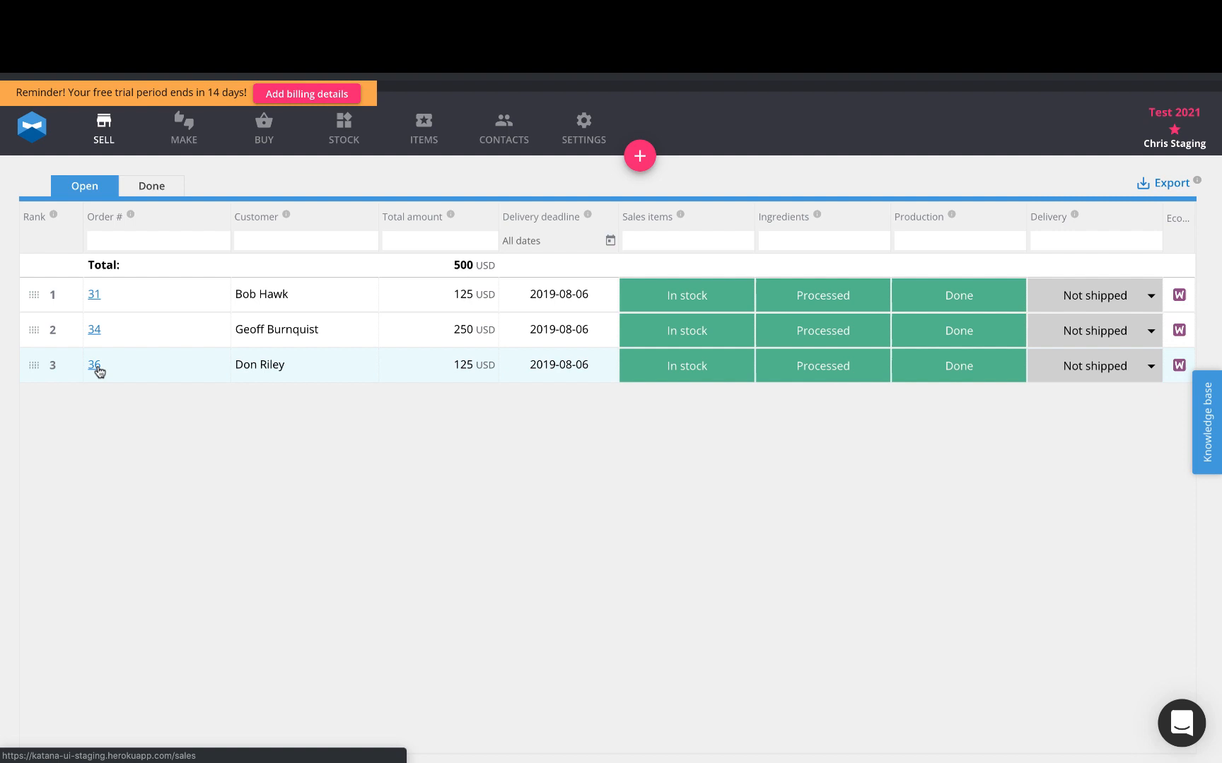
mouse_move(1125, 372)
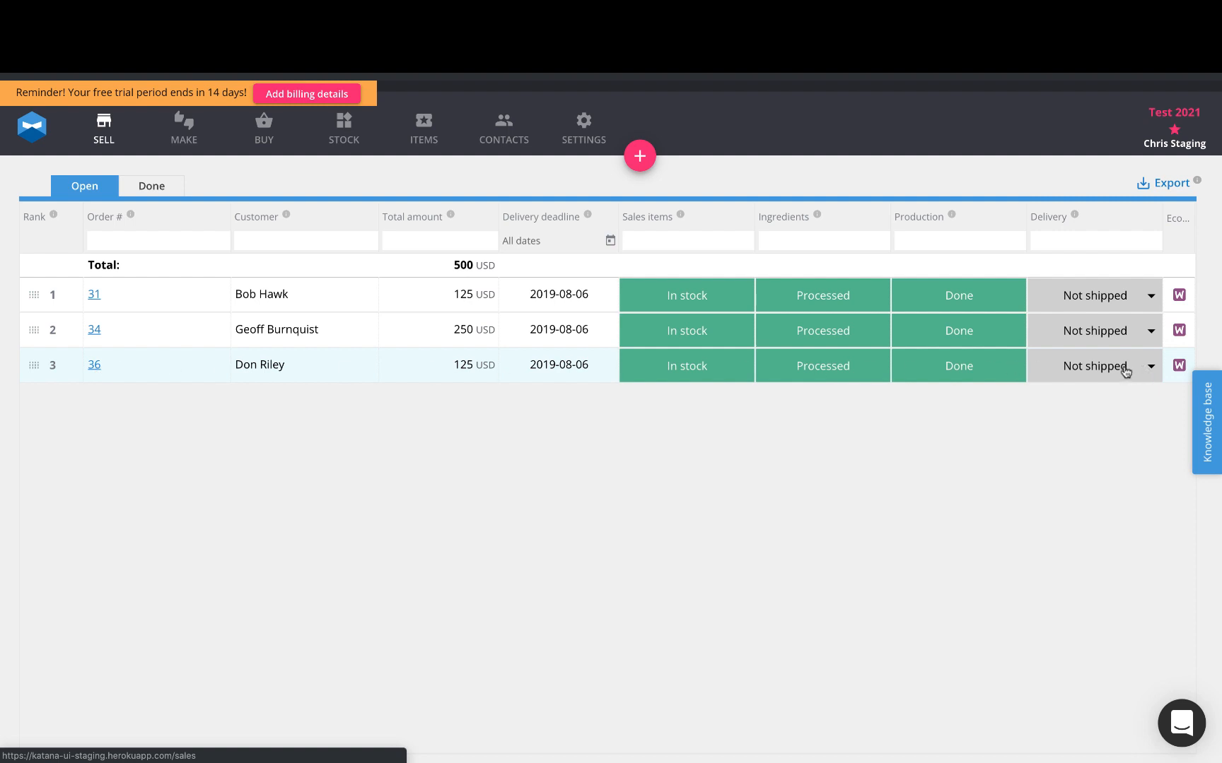
mouse_move(459, 354)
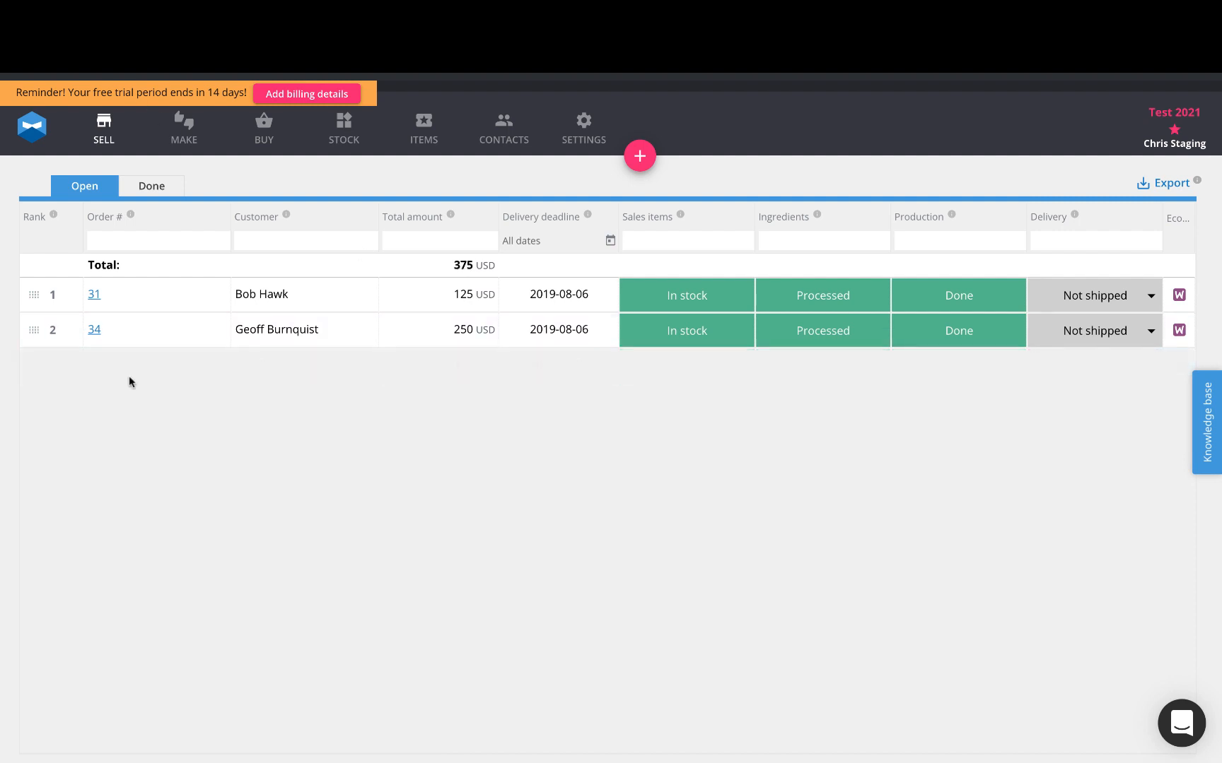
mouse_move(348, 406)
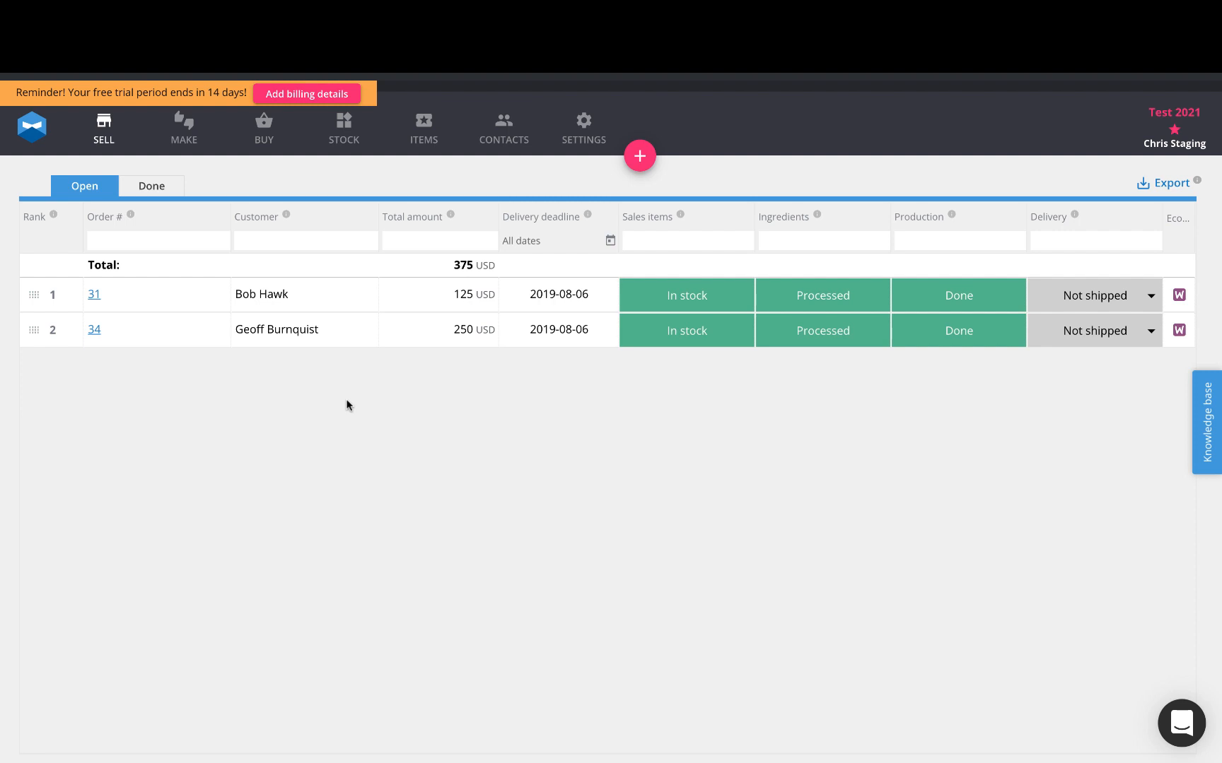
View Done sales orders in Katana, where order 36 now shows as Delivered
click(151, 185)
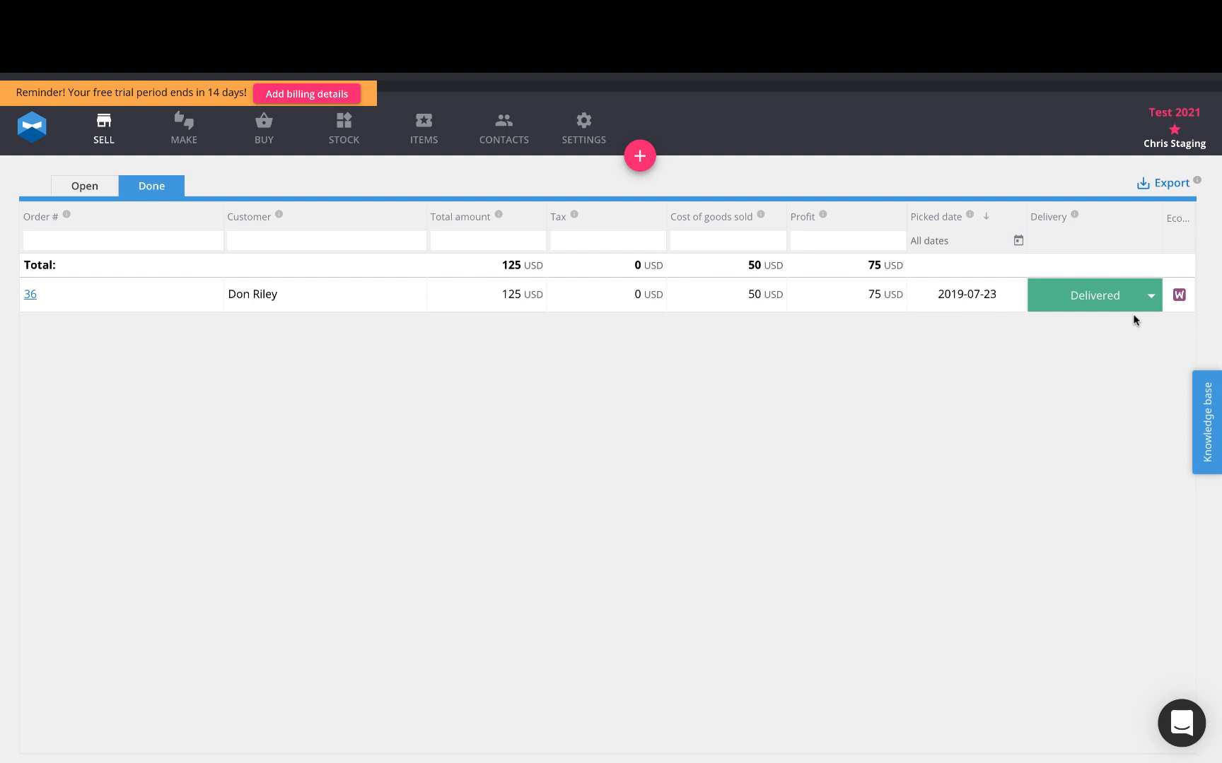
mouse_move(826, 416)
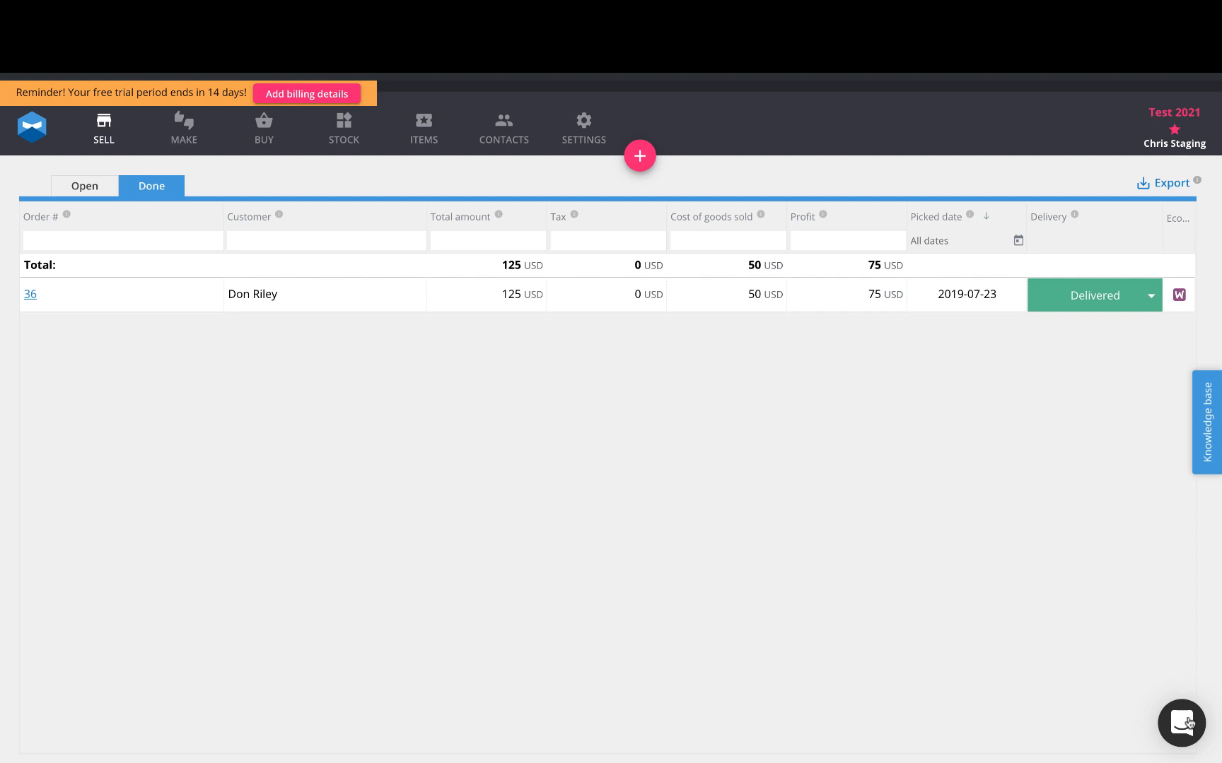
mouse_move(861, 545)
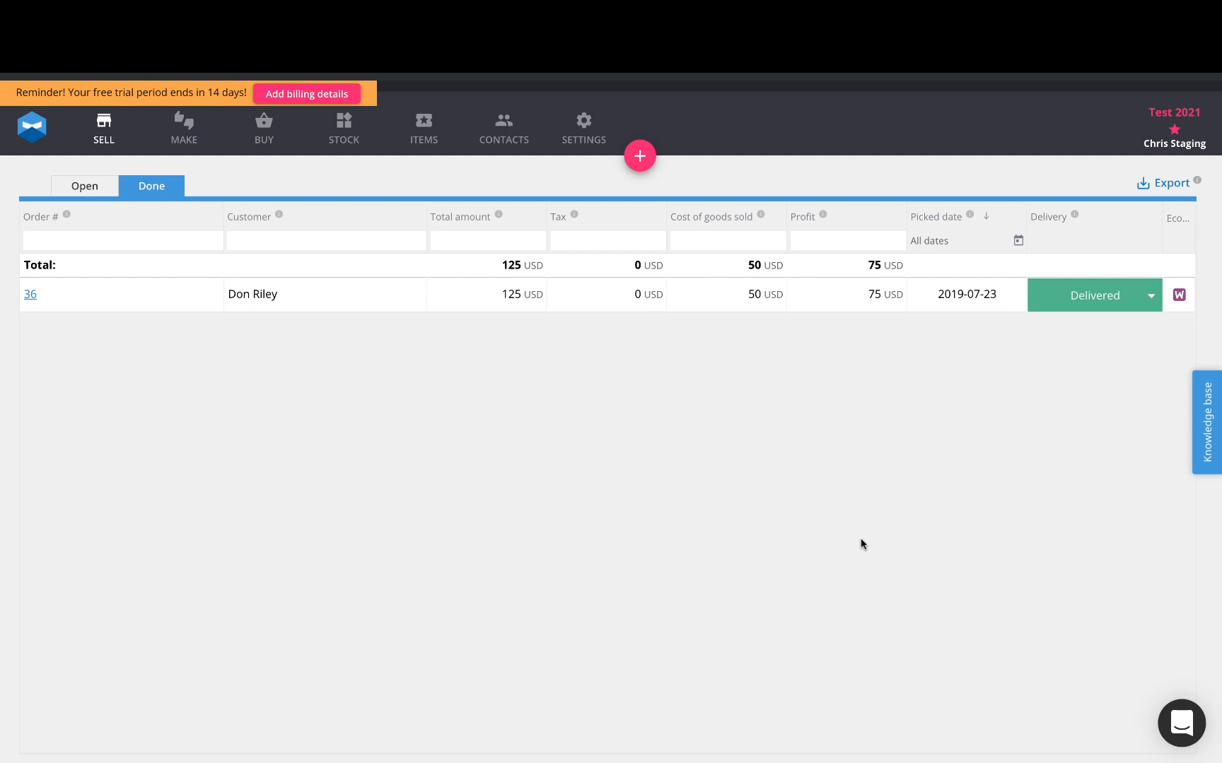
mouse_move(852, 587)
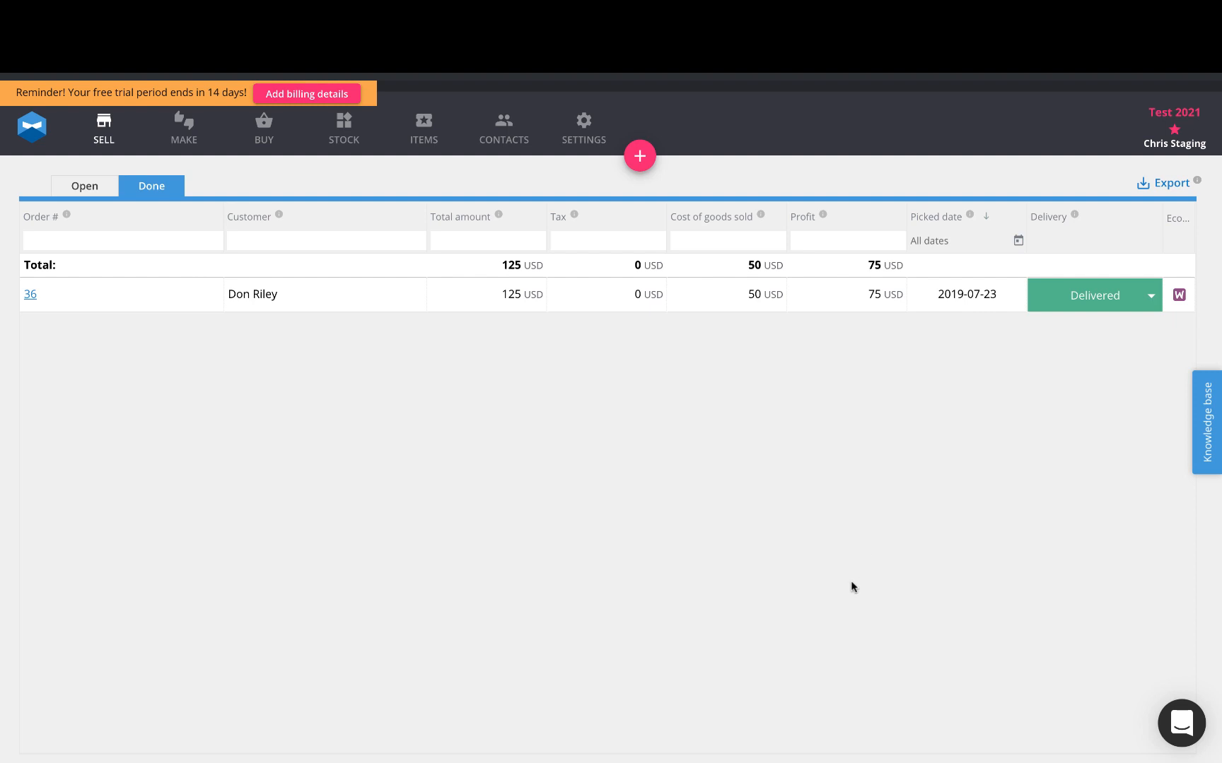